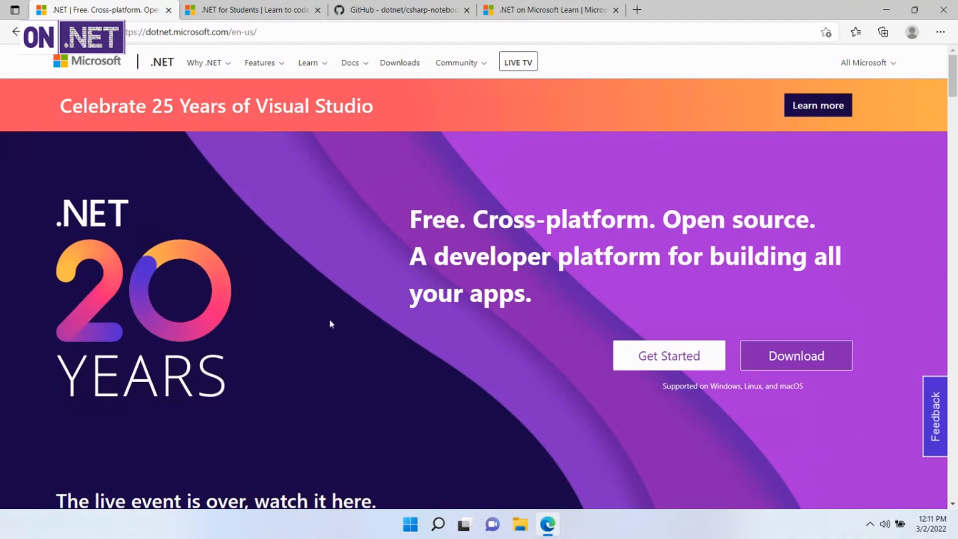
{"action": "mouse_move", "coordinate": [327, 325]}
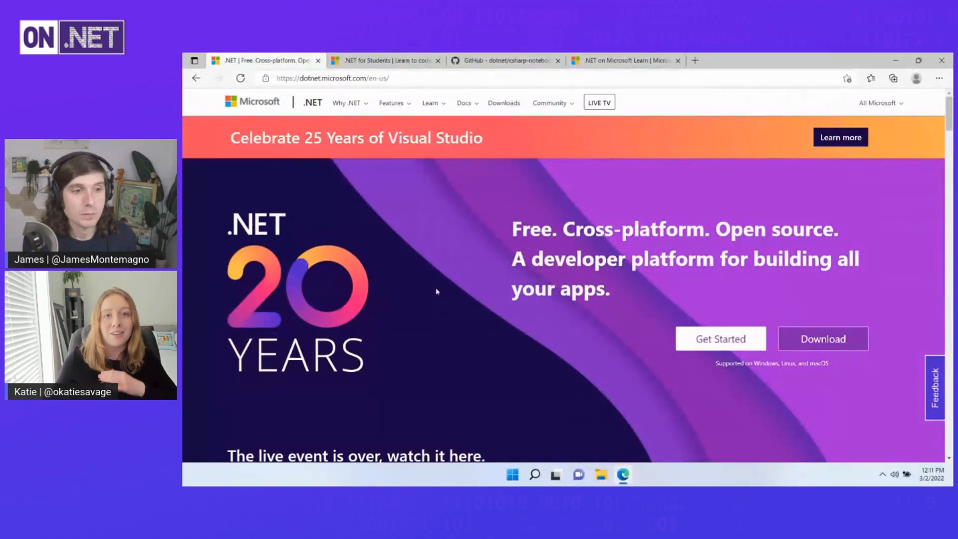
{"action": "mouse_move", "coordinate": [400, 203]}
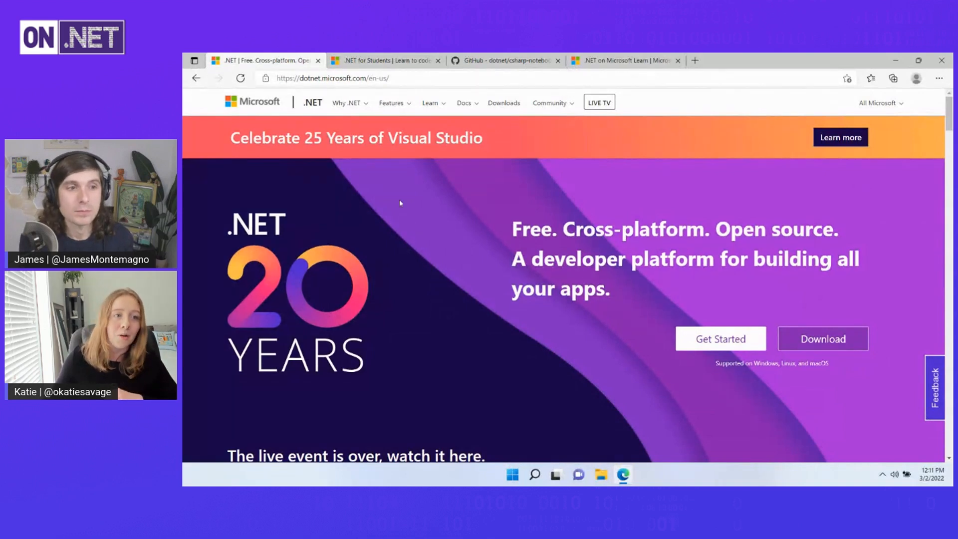
Step: Go to the Learn to code C# page from the .NET site's Learn menu
{"action": "left_click", "coordinate": [430, 102]}
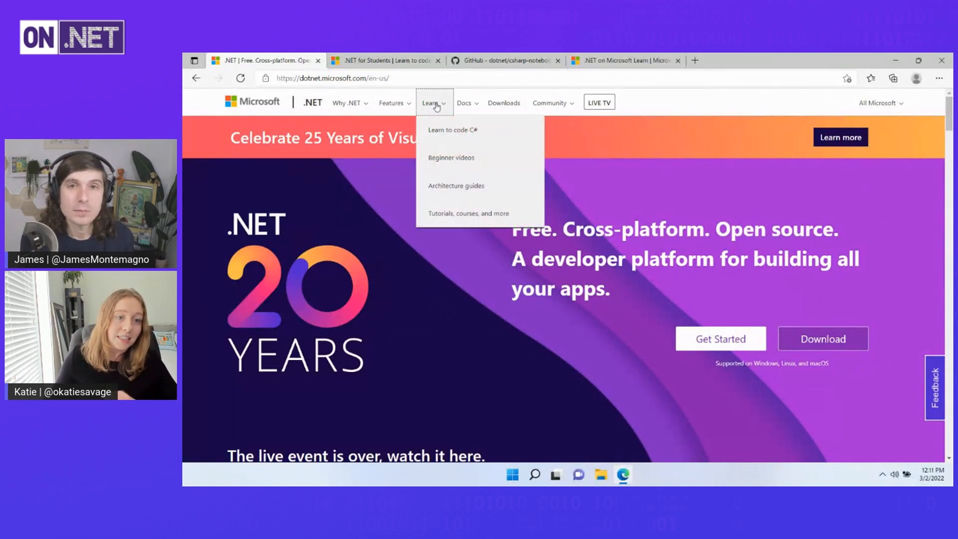
{"action": "mouse_move", "coordinate": [452, 129]}
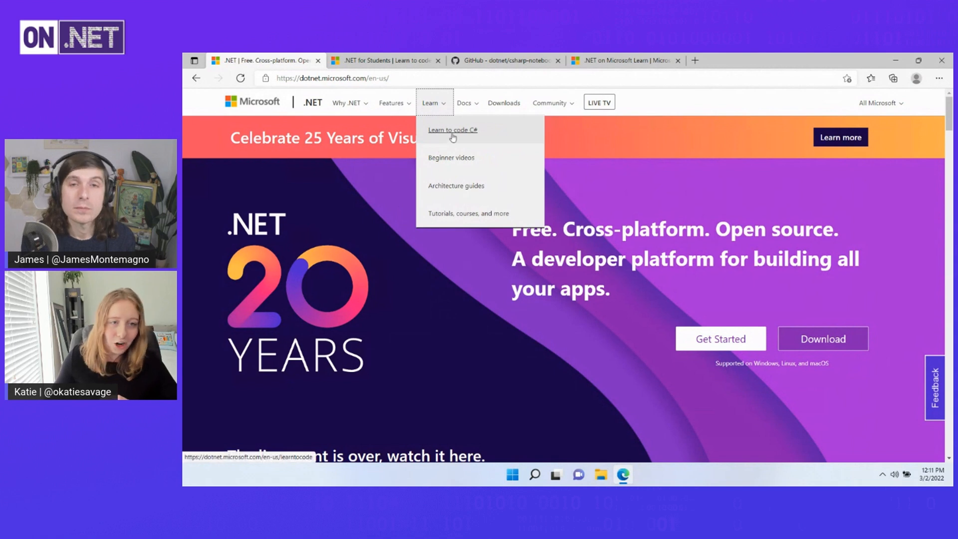
{"action": "left_click", "coordinate": [452, 130]}
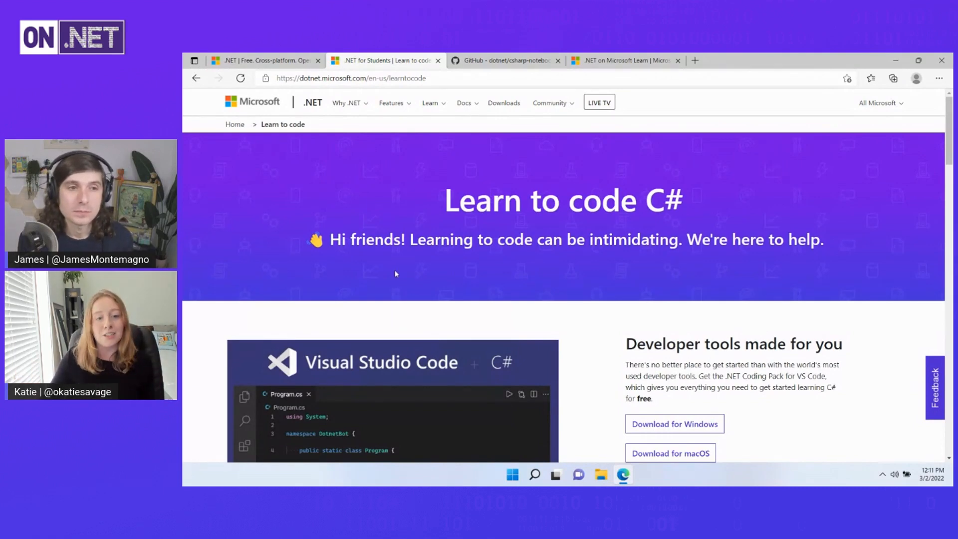
{"action": "scroll", "scroll_direction": "down", "scroll_amount": 3}
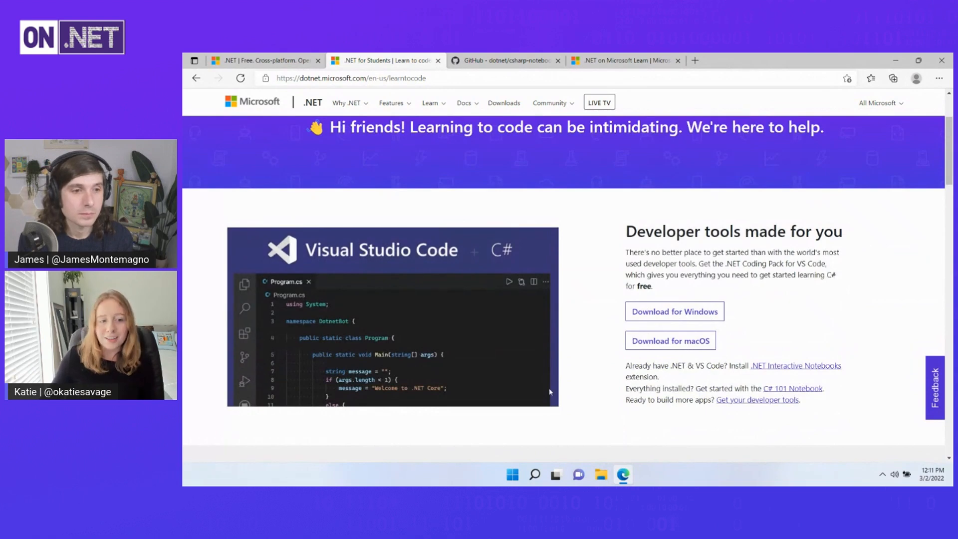
{"action": "scroll", "scroll_direction": "down", "scroll_amount": 3}
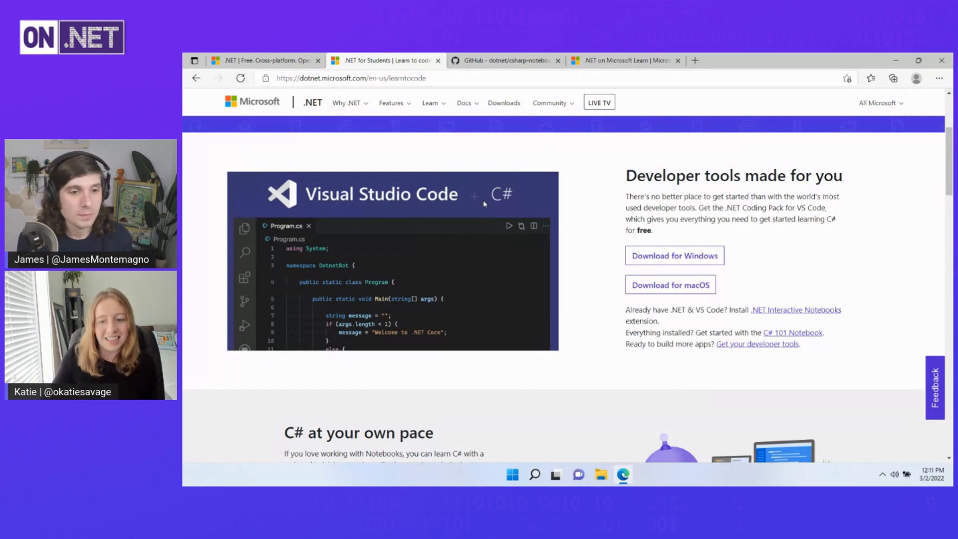
{"action": "scroll", "scroll_direction": "down", "scroll_amount": 3}
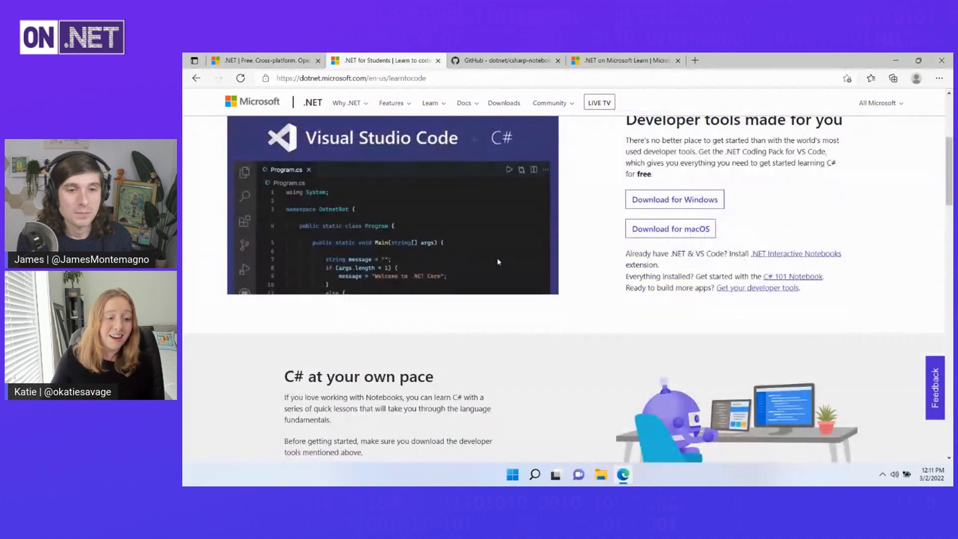
{"action": "scroll", "scroll_direction": "down", "scroll_amount": 3}
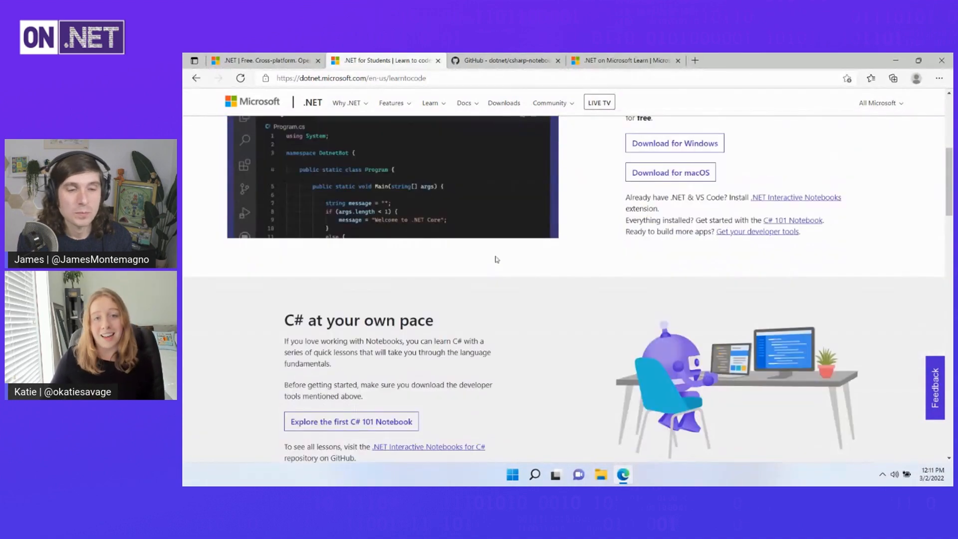
{"action": "scroll", "scroll_direction": "down", "scroll_amount": 3}
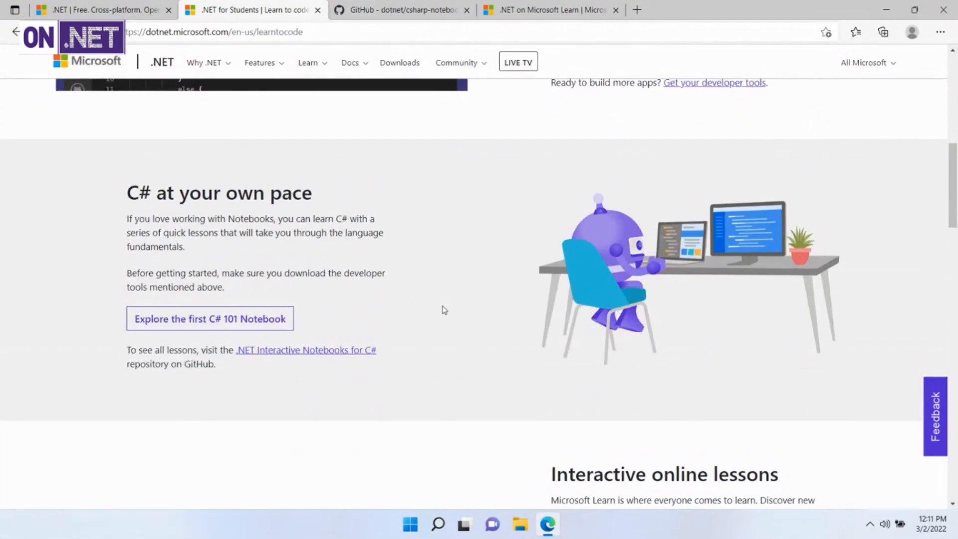
{"action": "mouse_move", "coordinate": [287, 374]}
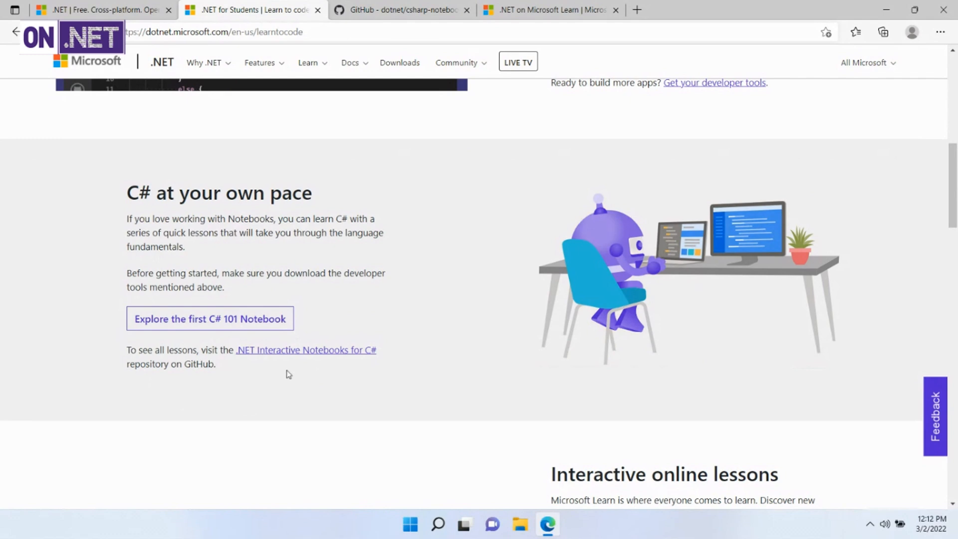
{"action": "mouse_move", "coordinate": [345, 334]}
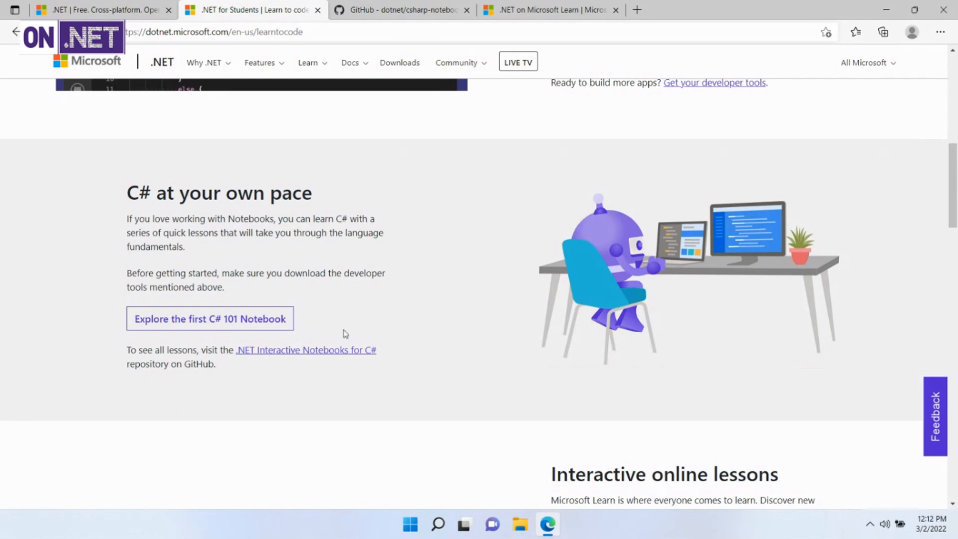
{"action": "scroll", "scroll_direction": "down", "scroll_amount": 3}
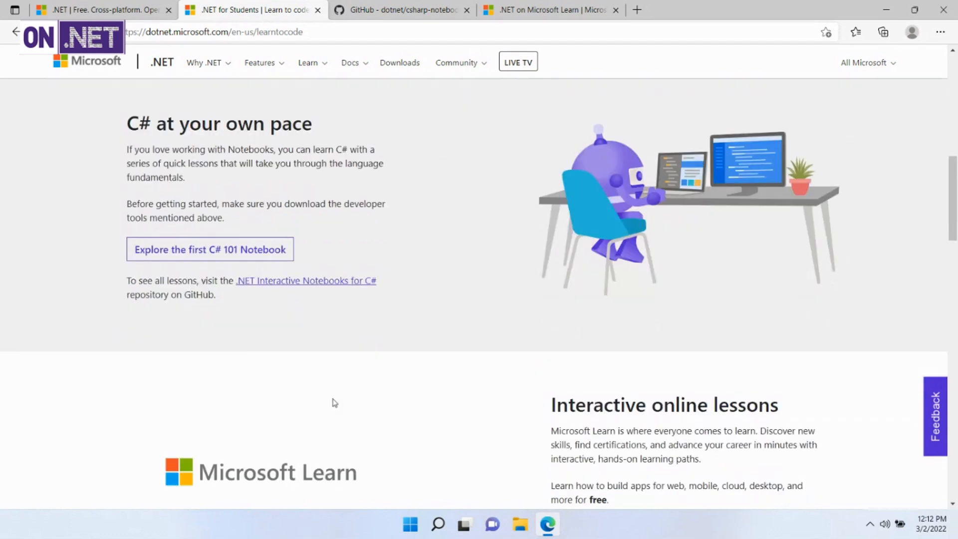
{"action": "scroll", "scroll_direction": "down", "scroll_amount": 3}
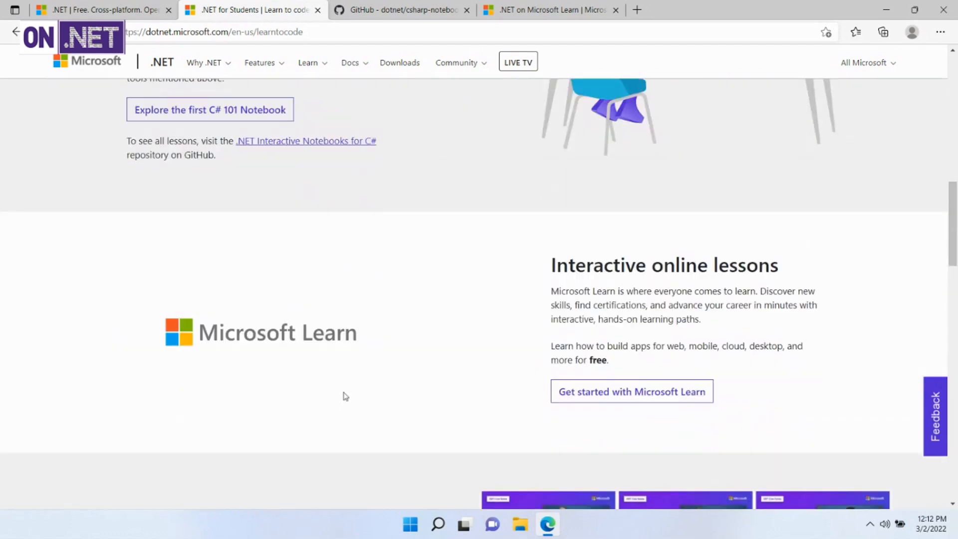
{"action": "scroll", "scroll_direction": "down", "scroll_amount": 3}
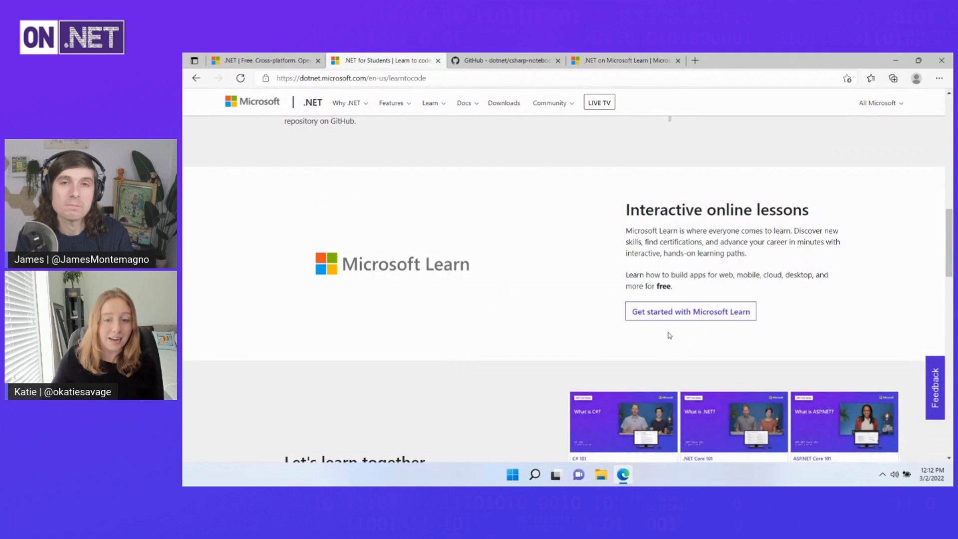
{"action": "scroll", "scroll_direction": "down", "scroll_amount": 3}
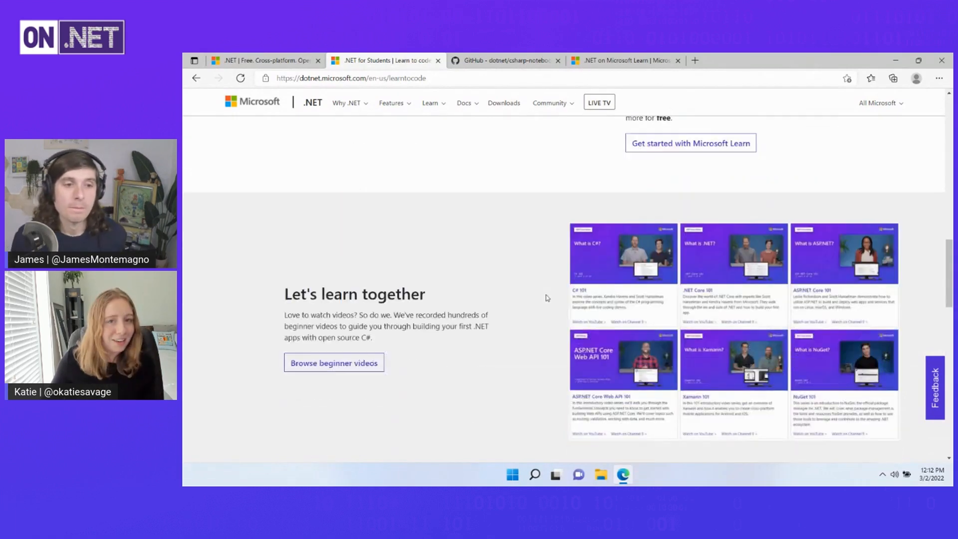
{"action": "scroll", "scroll_direction": "down", "scroll_amount": 3}
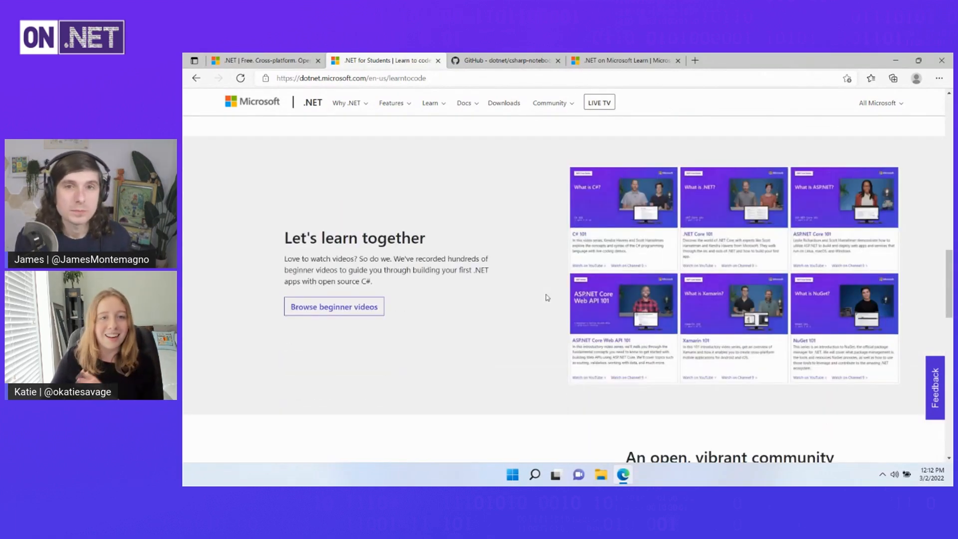
{"action": "scroll", "scroll_direction": "down", "scroll_amount": 3}
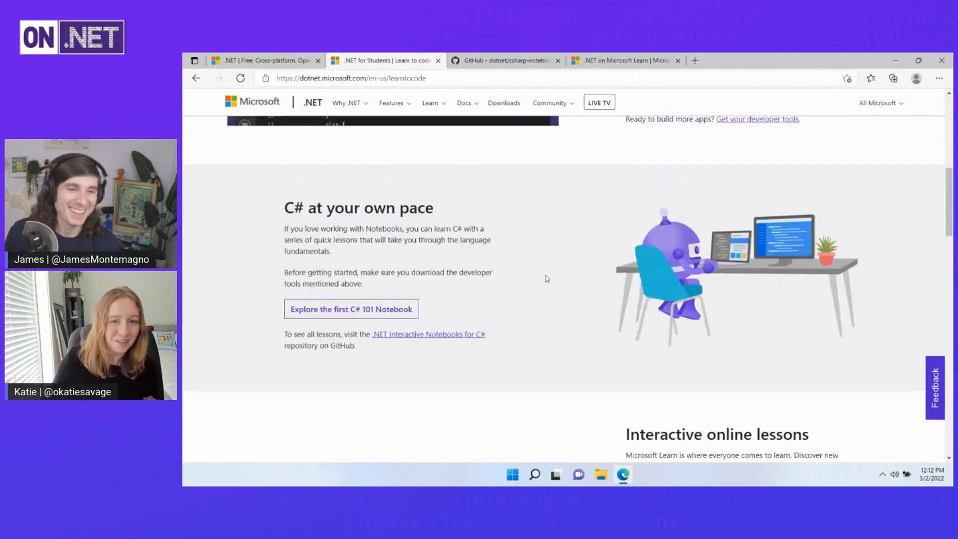
{"action": "scroll", "scroll_direction": "up", "scroll_amount": 3}
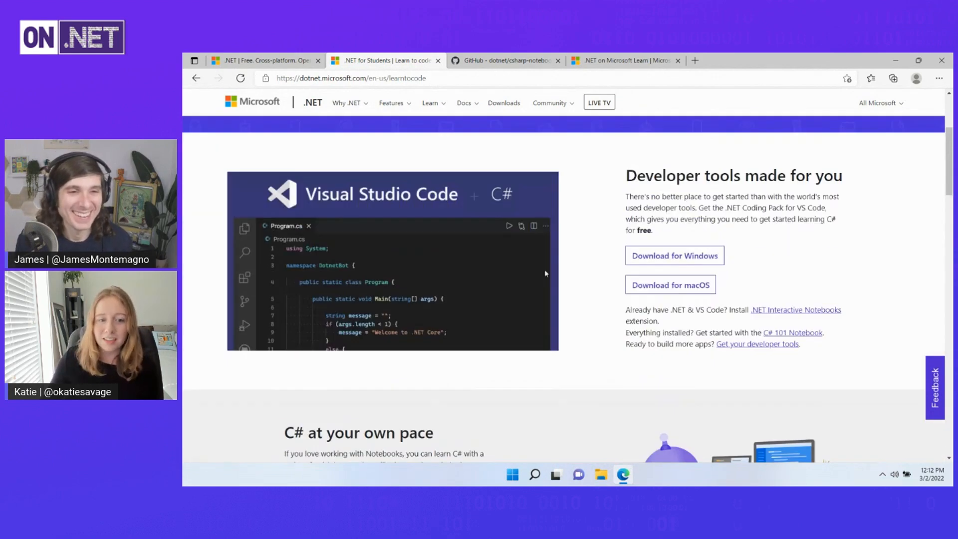
{"action": "scroll", "scroll_direction": "up", "scroll_amount": 3}
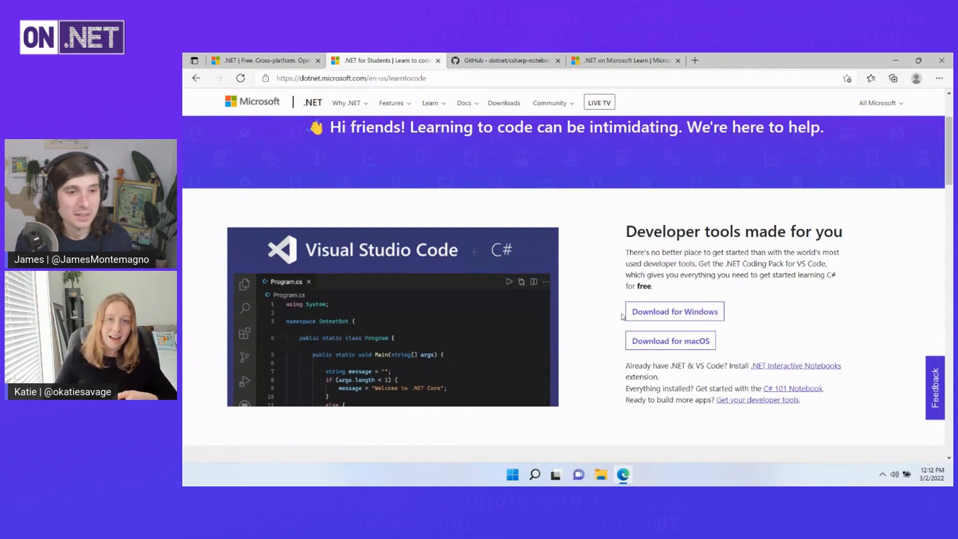
{"action": "mouse_move", "coordinate": [610, 343]}
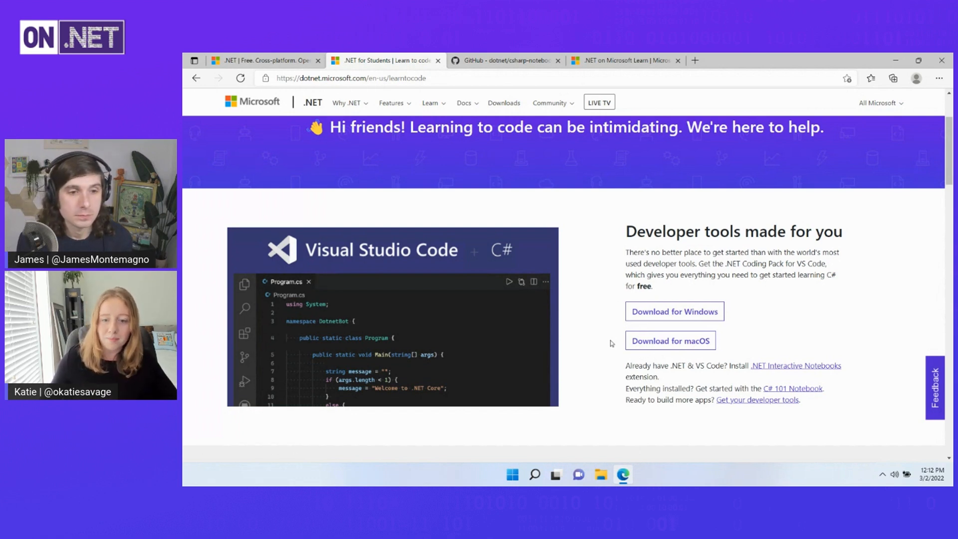
Step: Download dotnetcodingpack-win-x64-1.0.0.exe and run the installer from Edge's Downloads flyout
{"action": "left_click", "coordinate": [674, 311]}
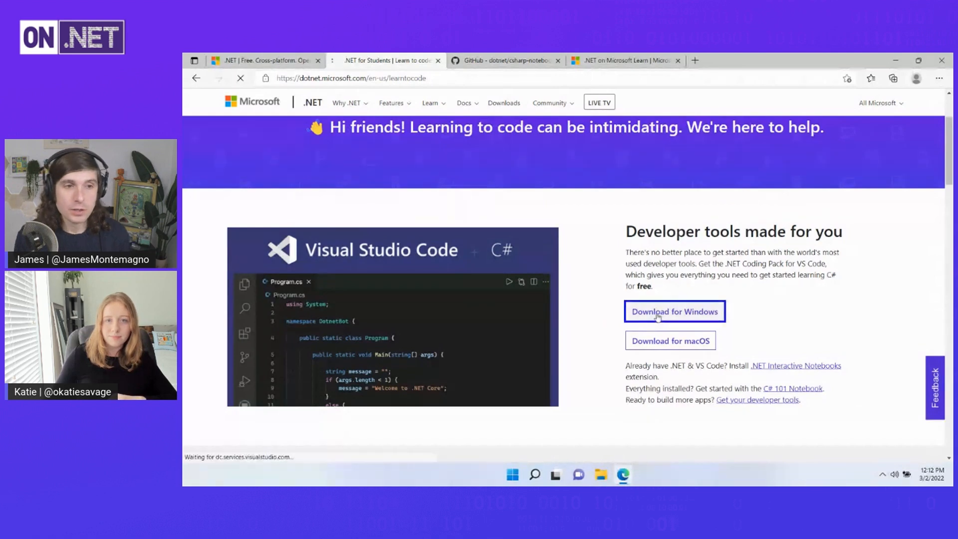
{"action": "left_click", "coordinate": [674, 311]}
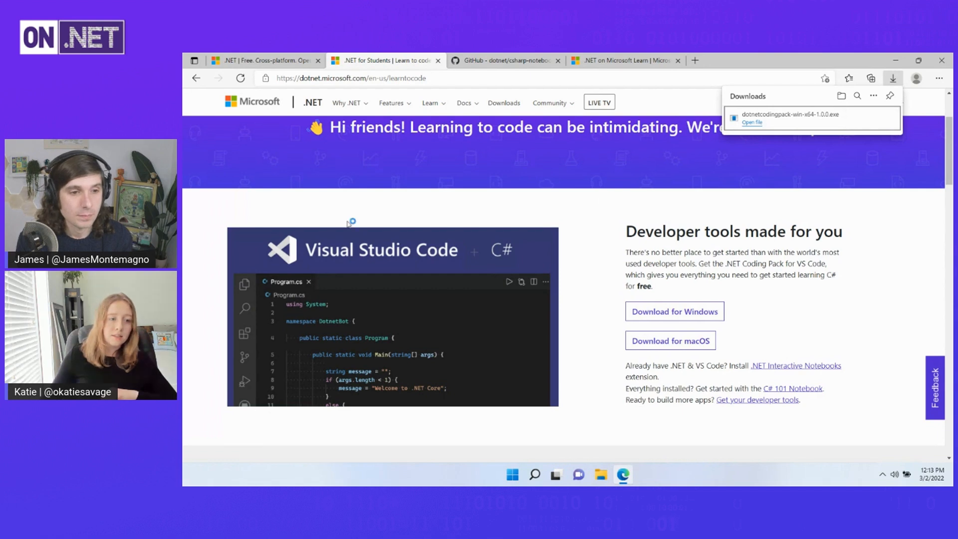
{"action": "mouse_move", "coordinate": [428, 218]}
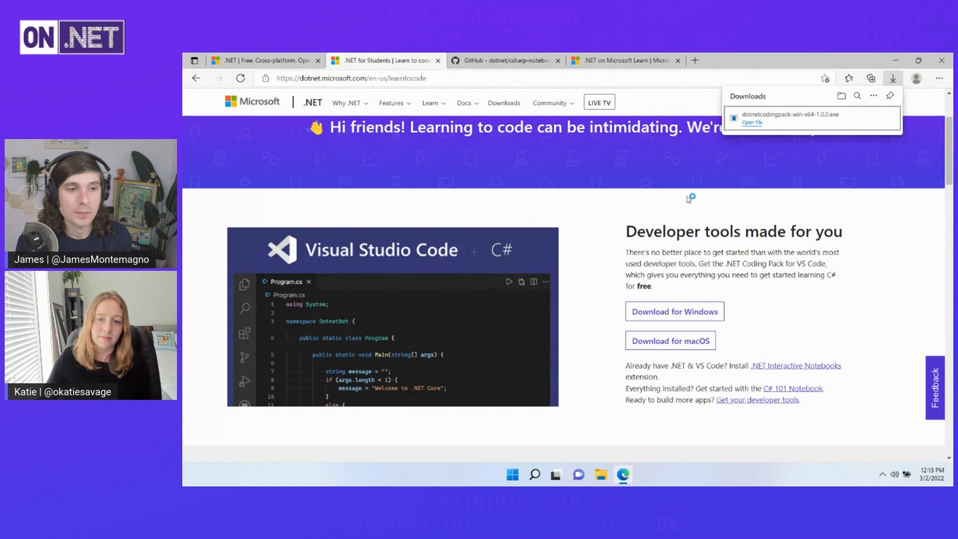
{"action": "left_click", "coordinate": [751, 122]}
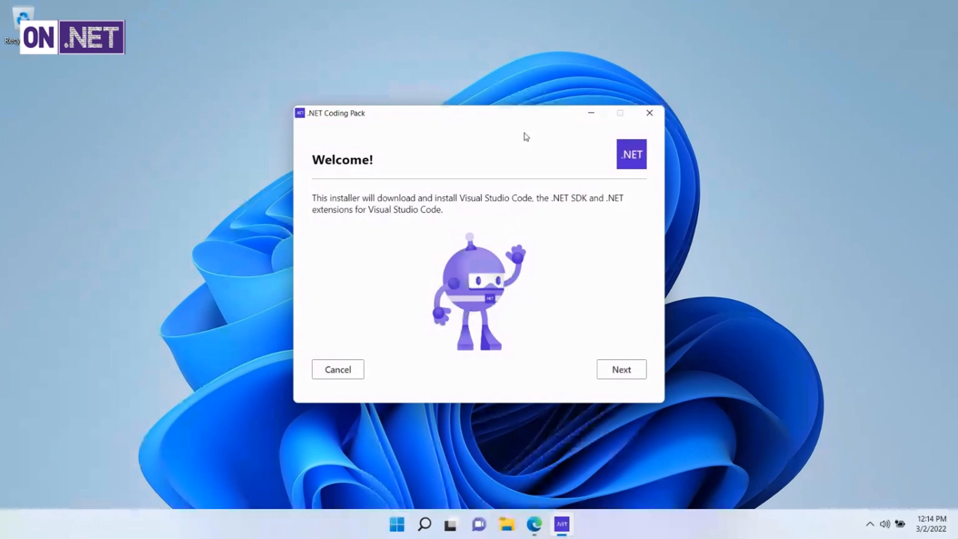
Step: Accept the license terms and let the .NET Coding Pack install to completion
{"action": "left_click", "coordinate": [620, 369]}
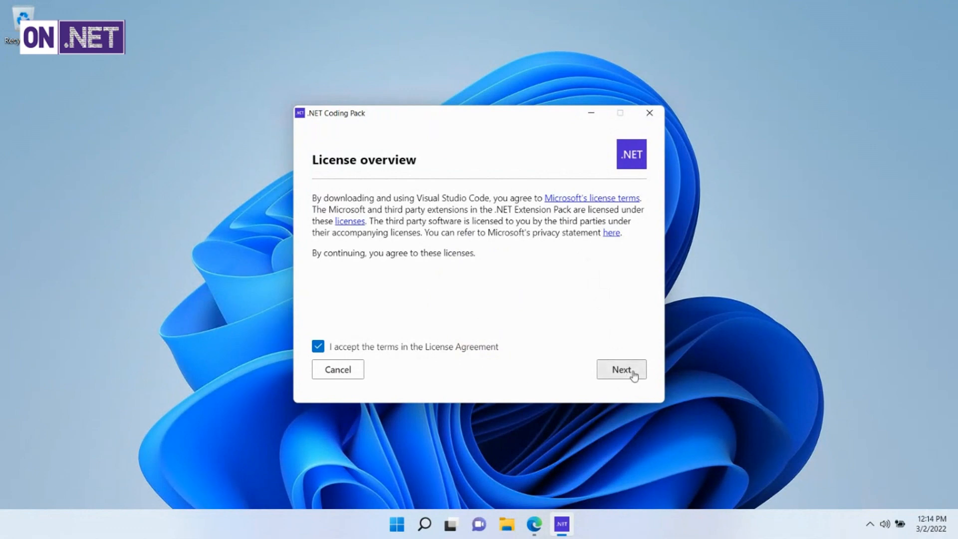
{"action": "left_click", "coordinate": [621, 370]}
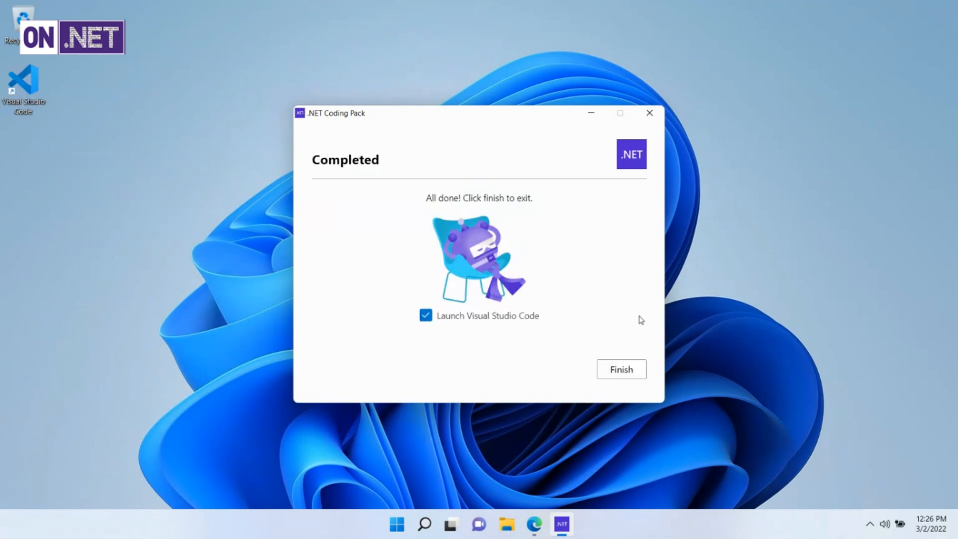
{"action": "mouse_move", "coordinate": [638, 328]}
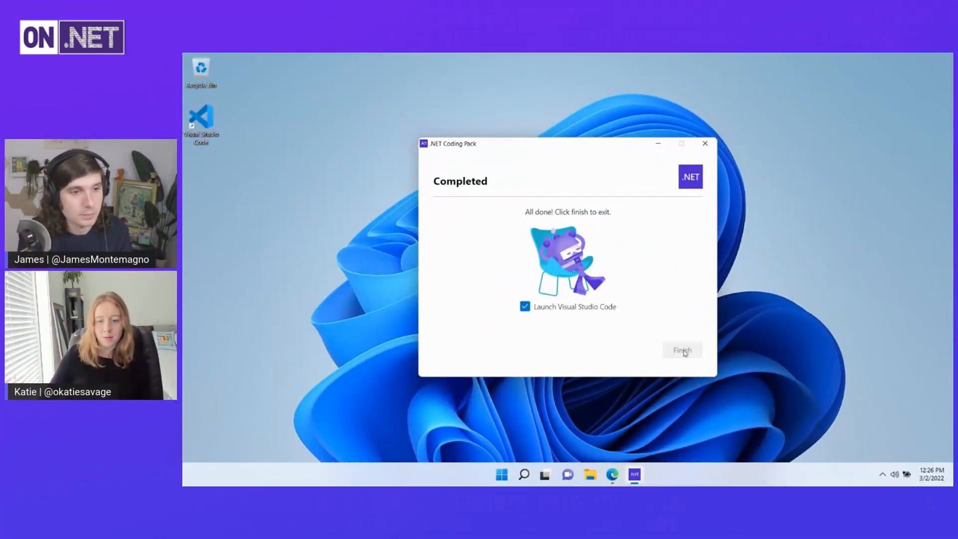
Step: Finish the installer so Visual Studio Code launches with the Getting Started with .NET notebook
{"action": "left_click", "coordinate": [682, 349]}
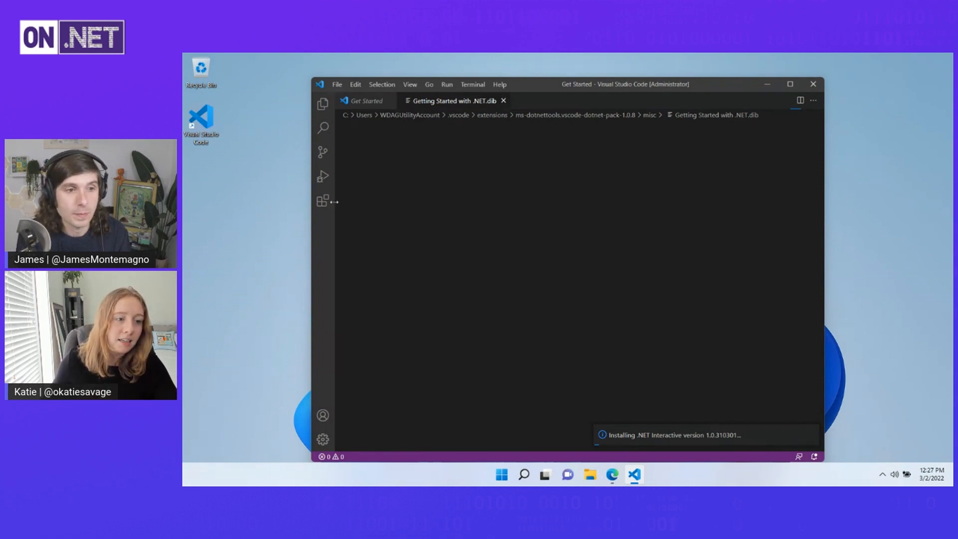
{"action": "mouse_move", "coordinate": [321, 209]}
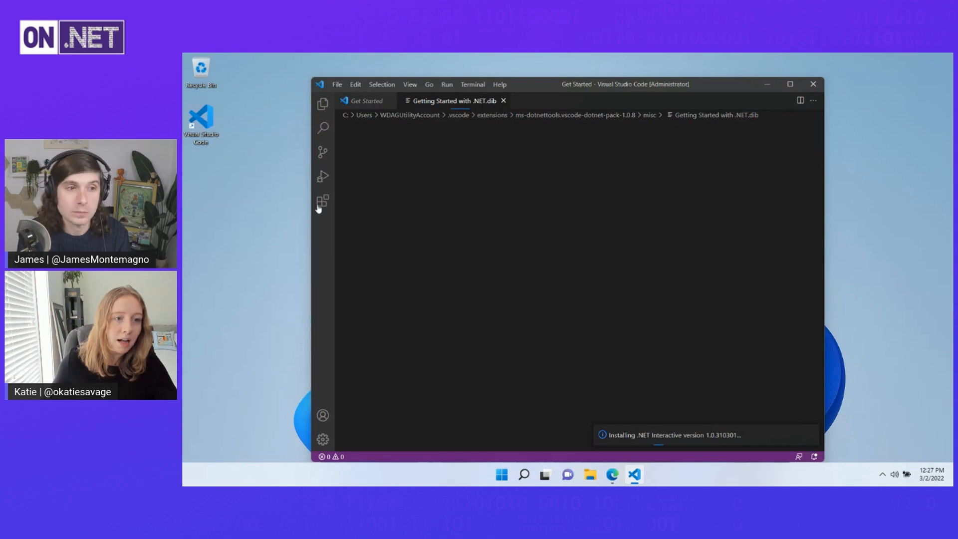
{"action": "mouse_move", "coordinate": [323, 201]}
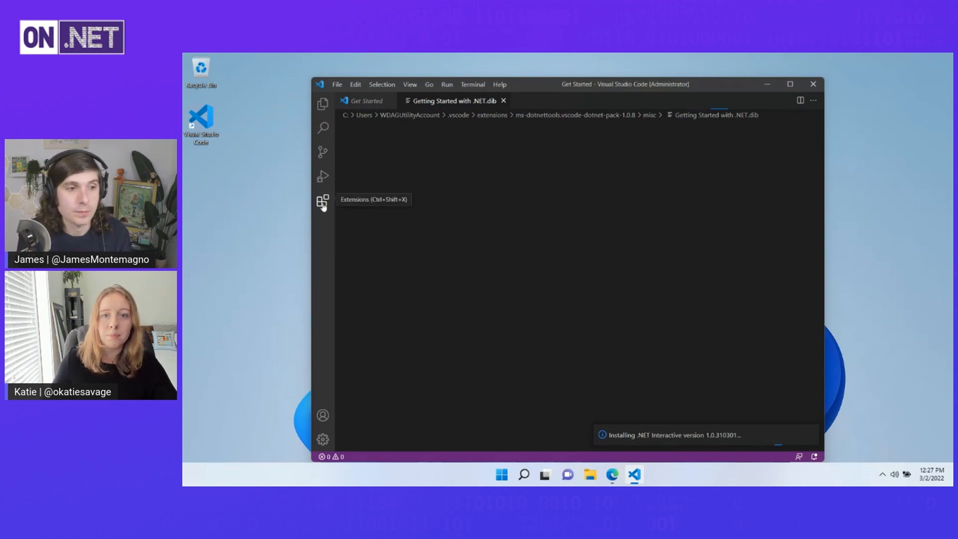
Step: Show the installed extensions list with the .NET Extension Pack, C# and Jupyter
{"action": "left_click", "coordinate": [323, 201]}
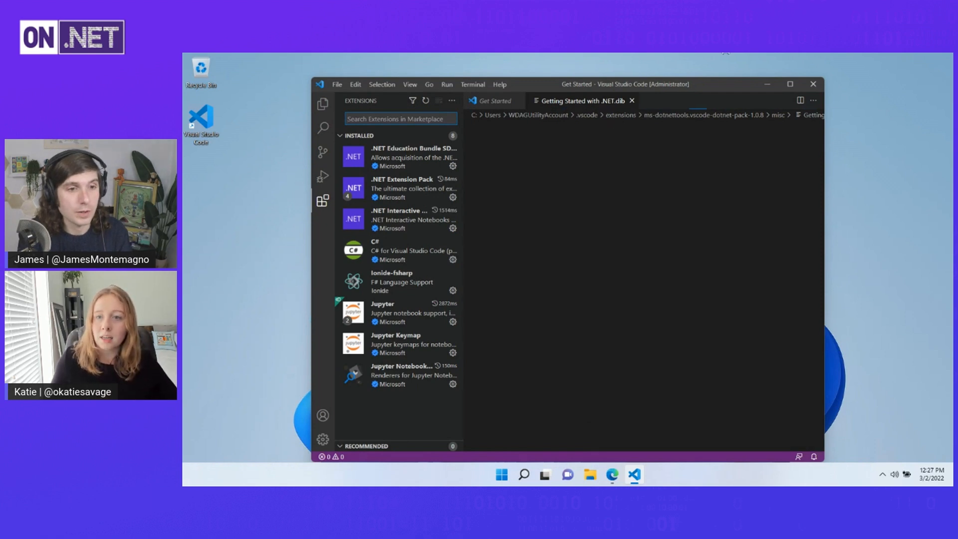
{"action": "mouse_move", "coordinate": [813, 84]}
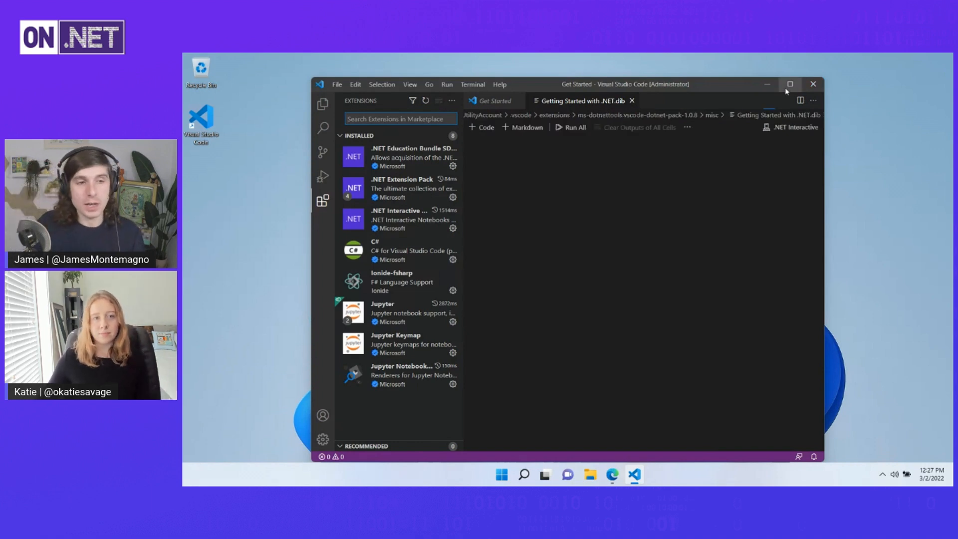
Step: Maximize VS Code, hide the extensions sidebar and scroll the C# for Beginners notebook to Introducing Variables
{"action": "left_click", "coordinate": [789, 84]}
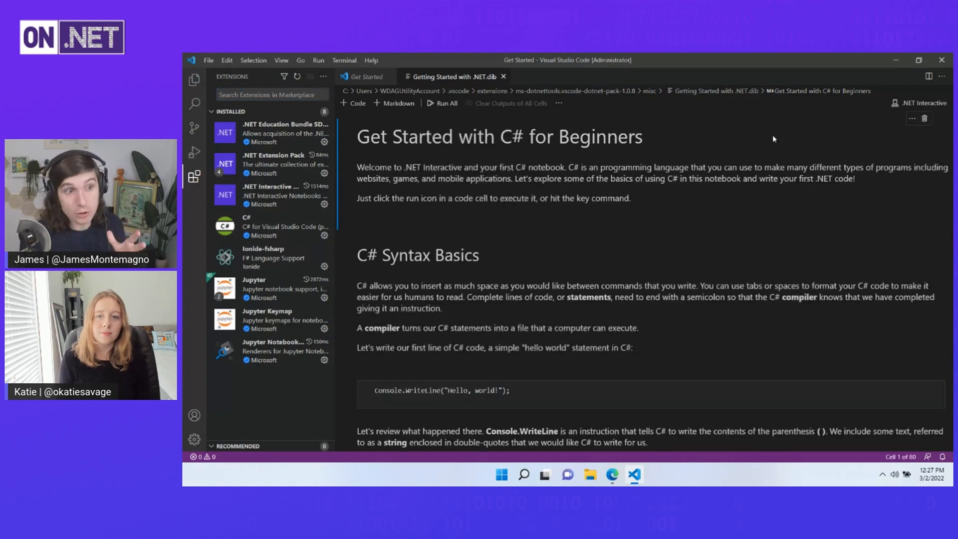
{"action": "scroll", "scroll_direction": "down", "scroll_amount": 3}
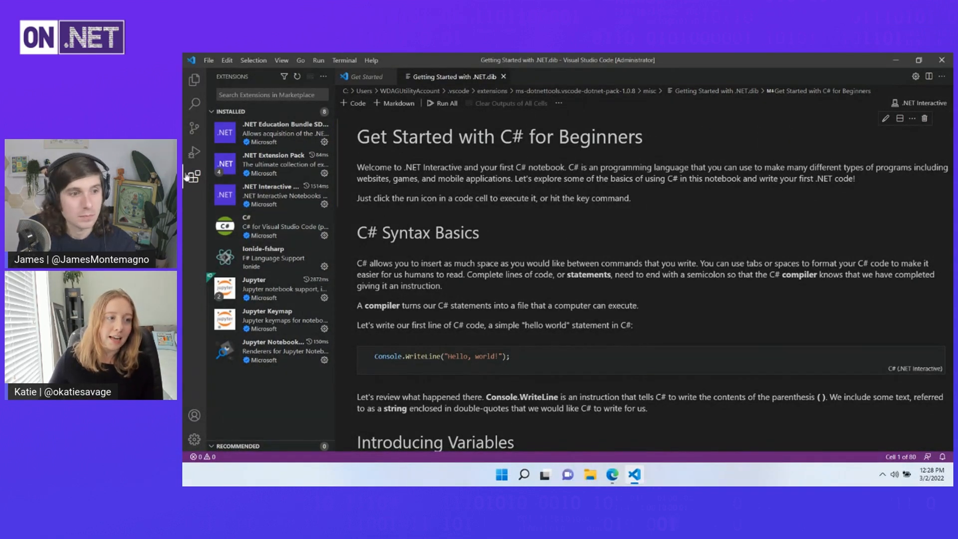
{"action": "left_click", "coordinate": [194, 176]}
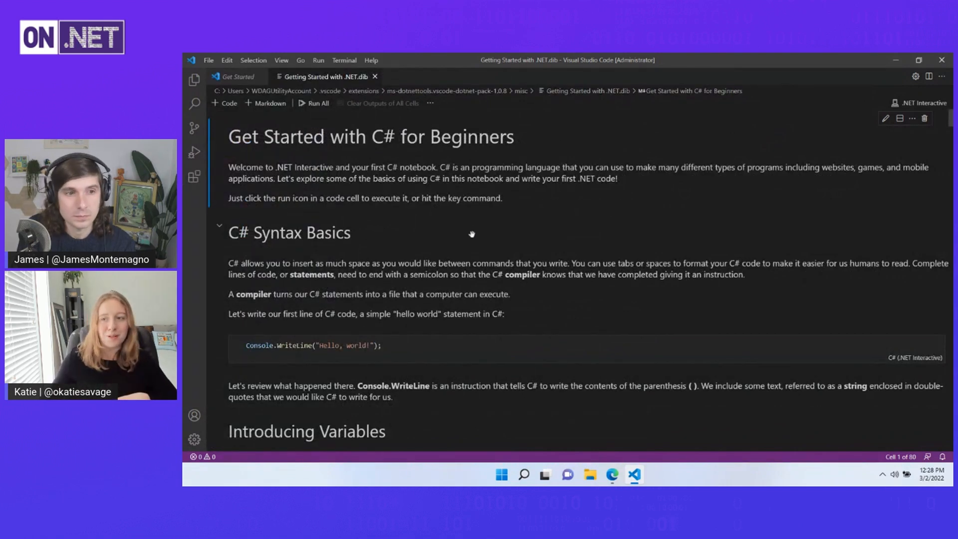
{"action": "scroll", "scroll_direction": "down", "scroll_amount": 3}
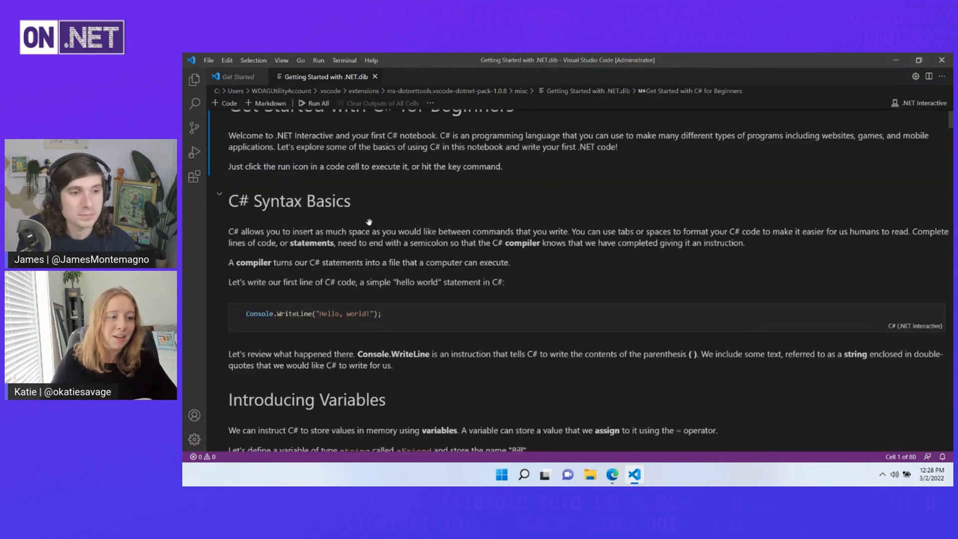
{"action": "scroll", "scroll_direction": "down", "scroll_amount": 3}
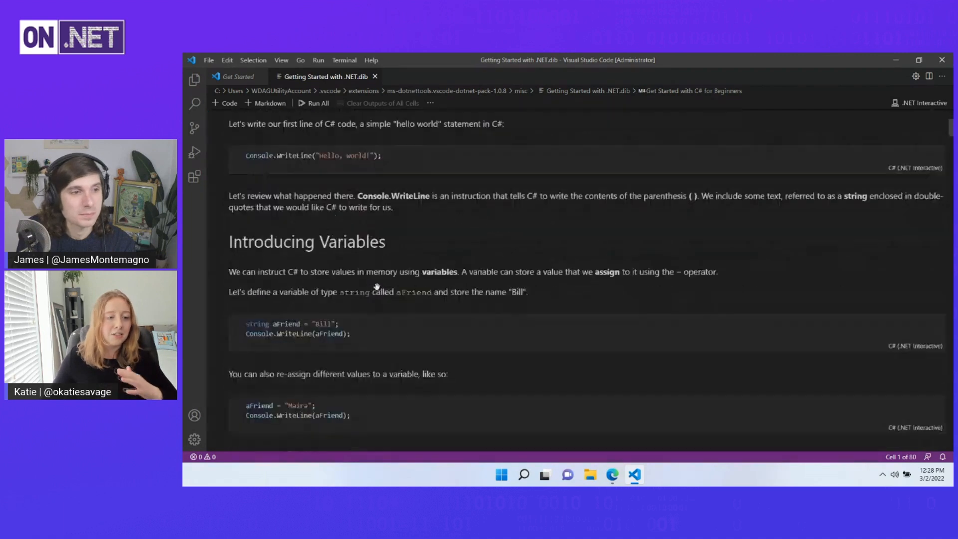
{"action": "scroll", "scroll_direction": "down", "scroll_amount": 3}
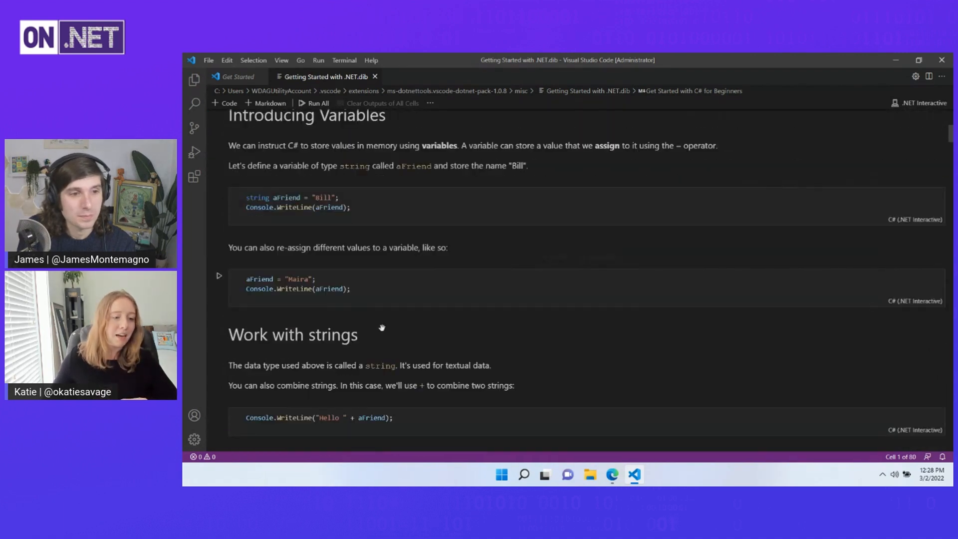
{"action": "scroll", "scroll_direction": "up", "scroll_amount": 3}
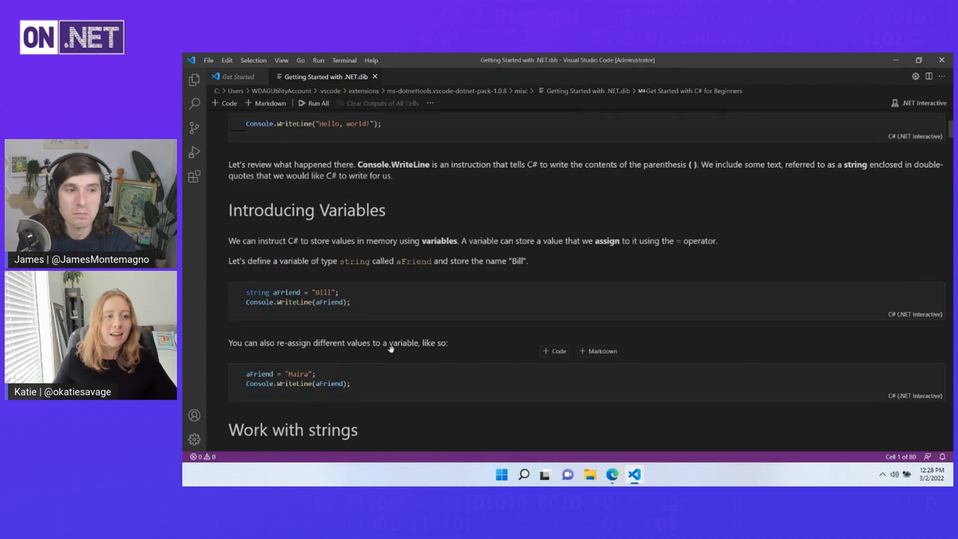
{"action": "scroll", "scroll_direction": "up", "scroll_amount": 3}
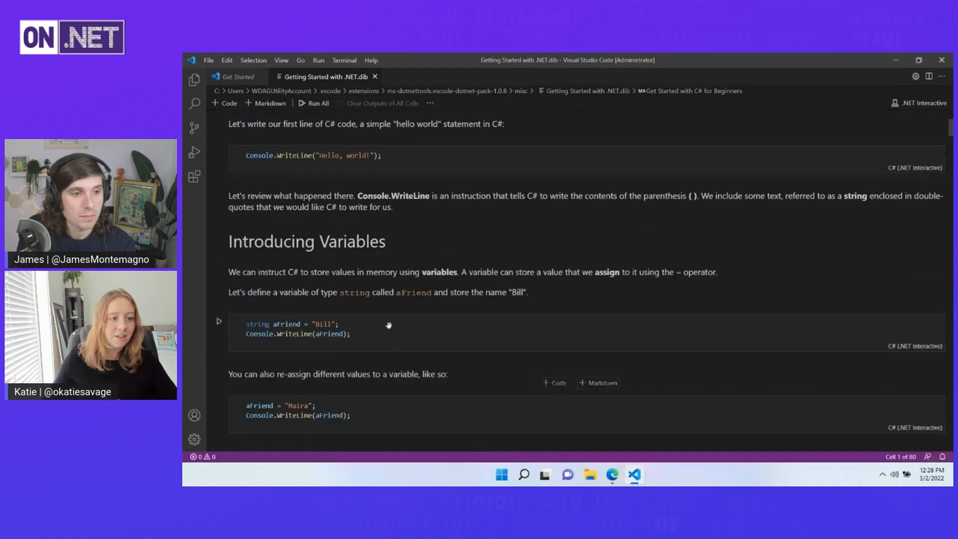
{"action": "scroll", "scroll_direction": "up", "scroll_amount": 3}
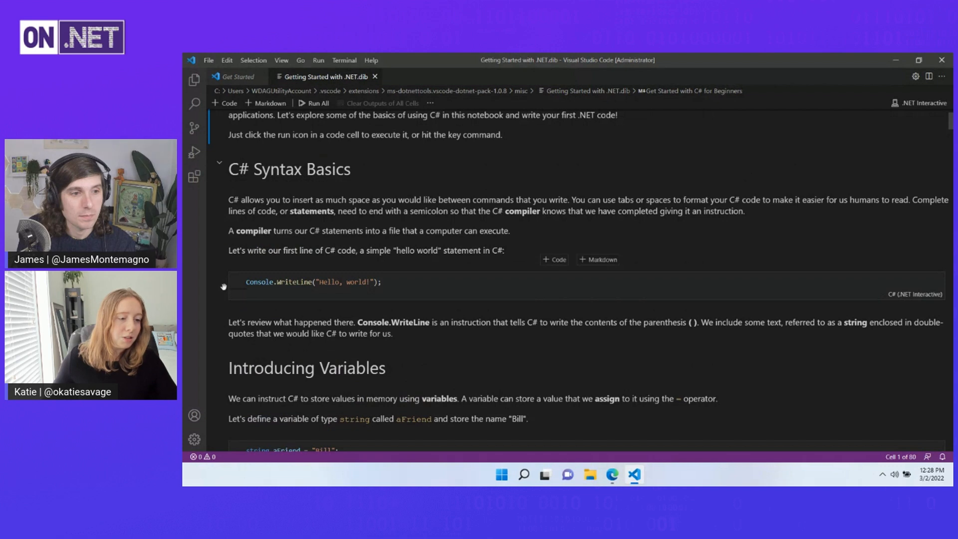
{"action": "mouse_move", "coordinate": [220, 279]}
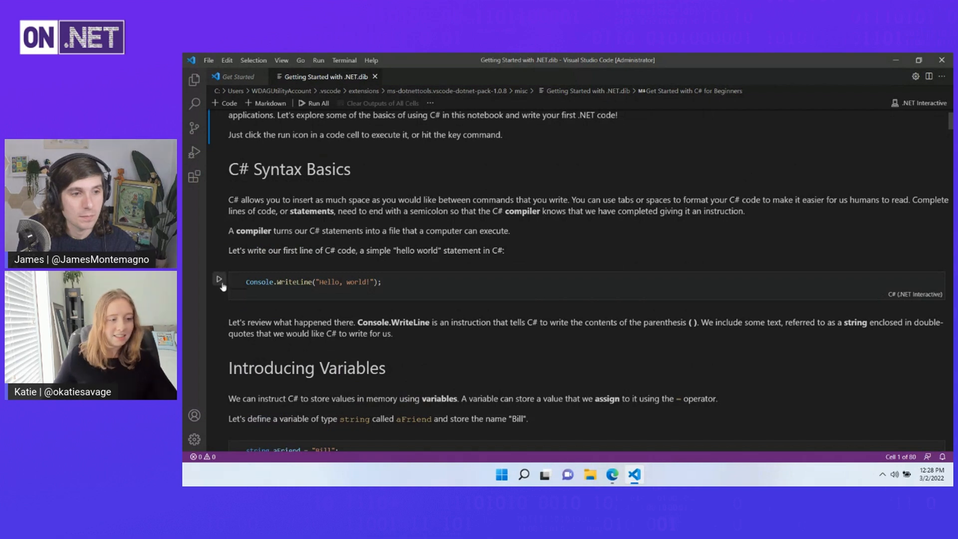
Step: Run the first code cell so it prints Hello, world!
{"action": "left_click", "coordinate": [218, 279]}
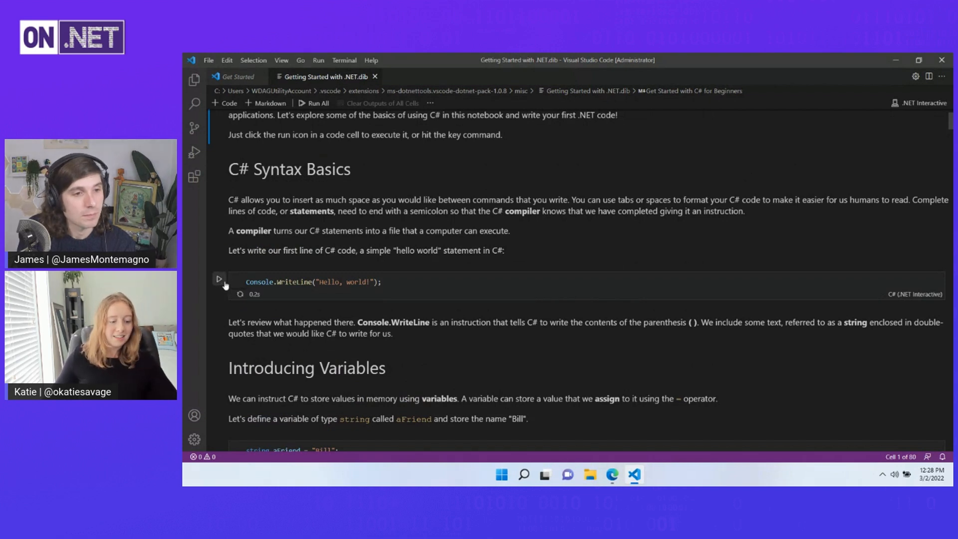
{"action": "left_click", "coordinate": [218, 278]}
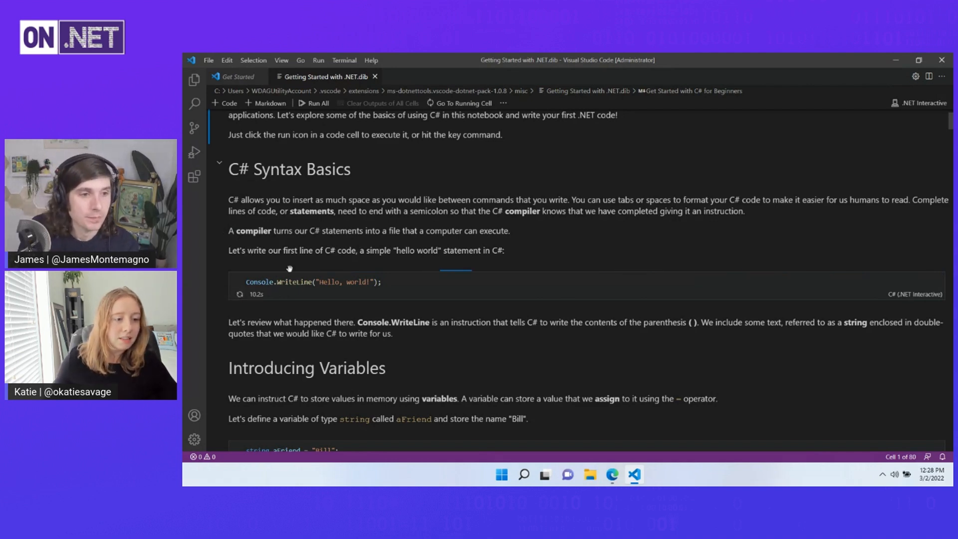
{"action": "mouse_move", "coordinate": [296, 269]}
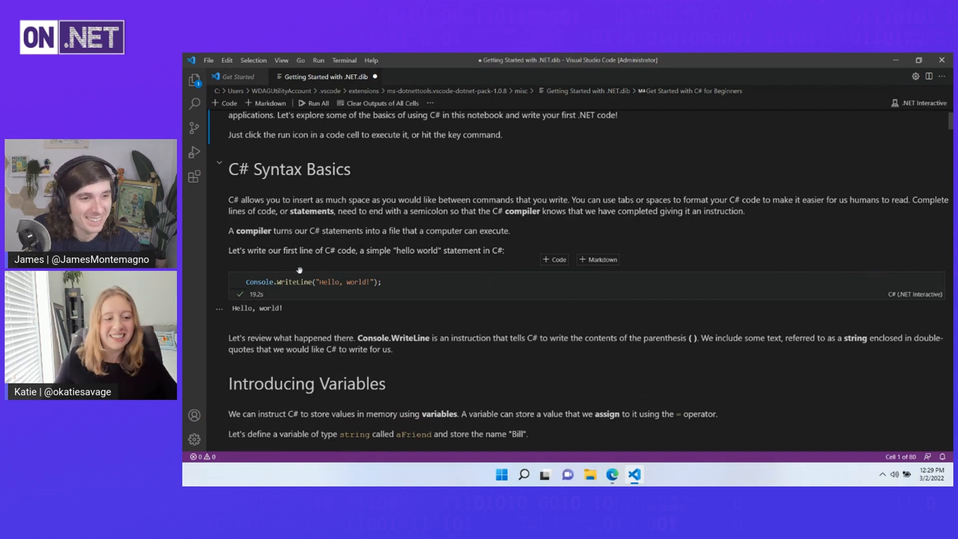
Step: Replace 'world' with 'James' in the cell and rerun it to print Hello, James!
{"action": "double_click", "coordinate": [355, 281]}
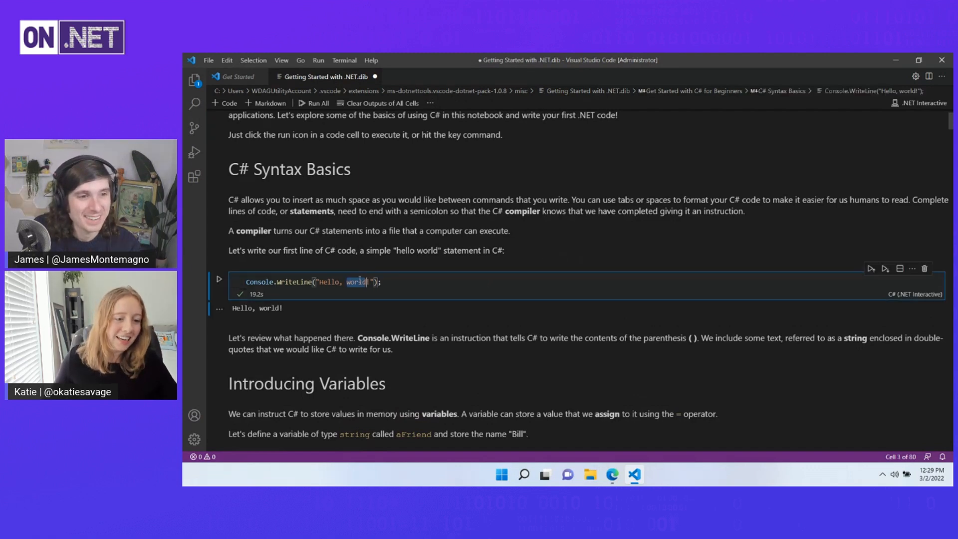
{"action": "type", "text": "James"}
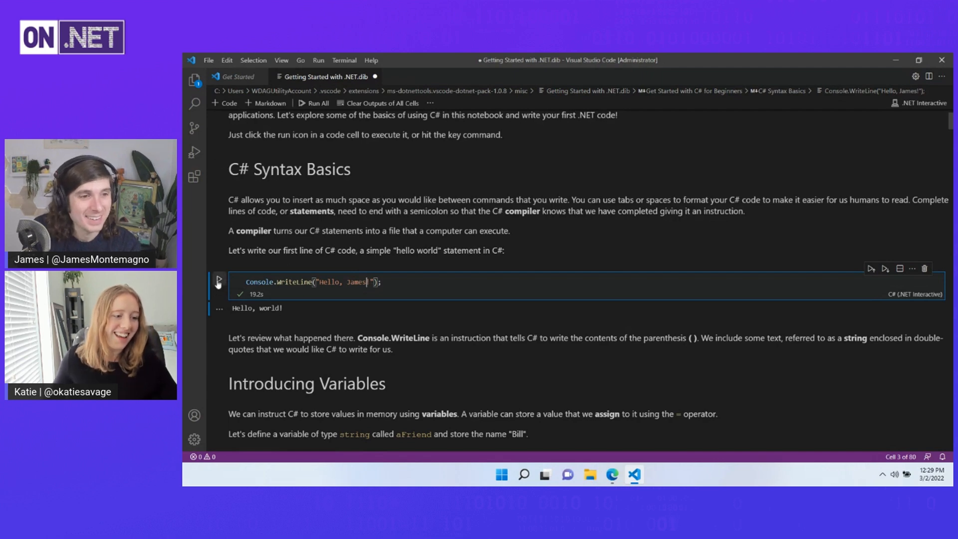
{"action": "left_click", "coordinate": [218, 281]}
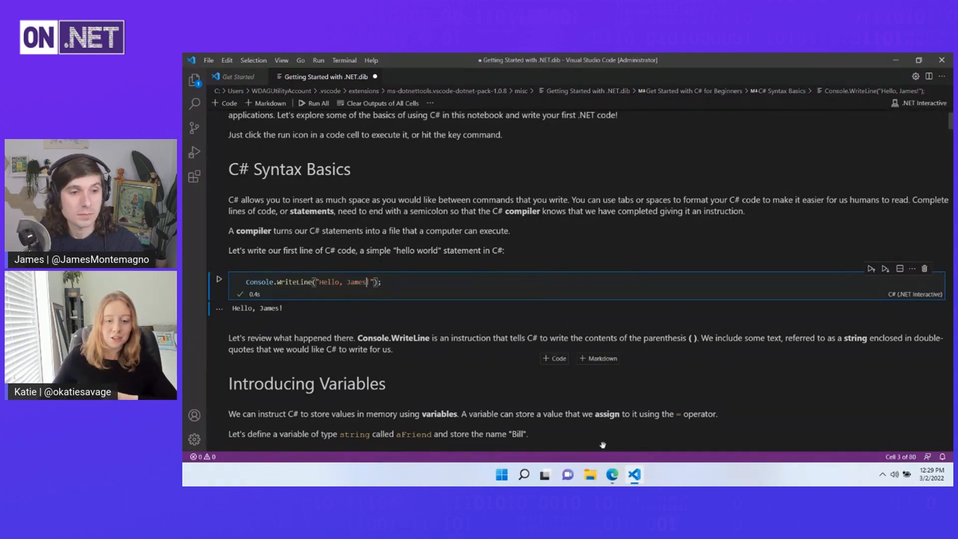
{"action": "mouse_move", "coordinate": [611, 474]}
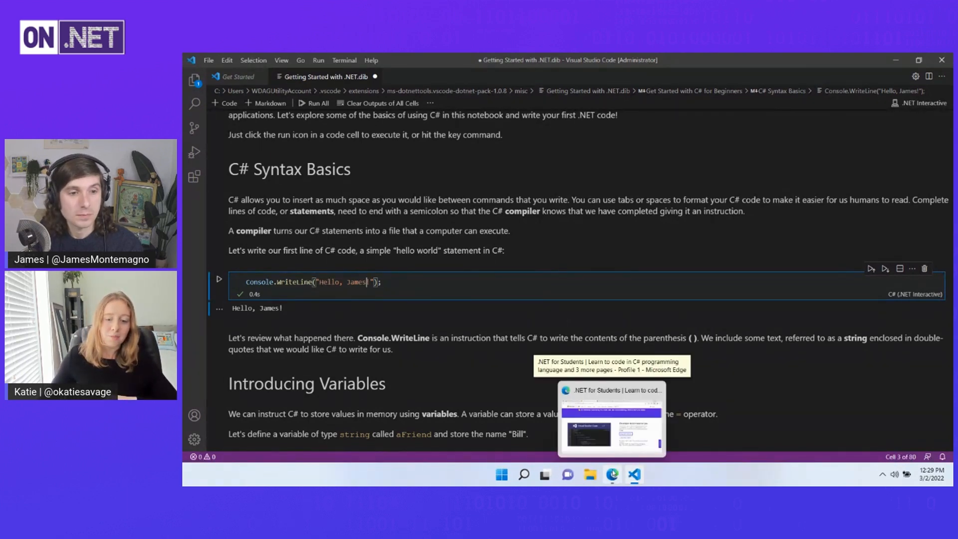
Step: Back in Edge, follow the .NET Interactive Notebooks for C# link to the GitHub repository
{"action": "left_click", "coordinate": [611, 419]}
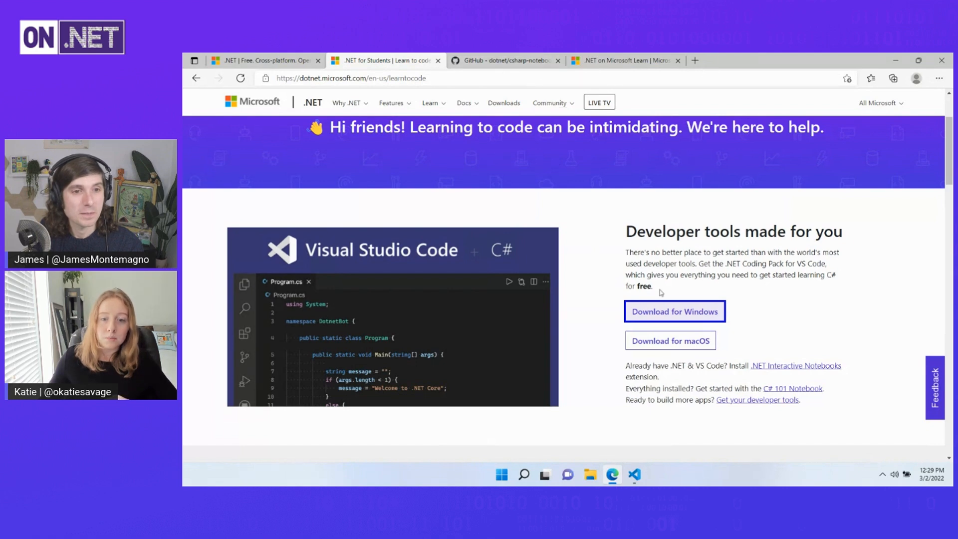
{"action": "scroll", "scroll_direction": "down", "scroll_amount": 3}
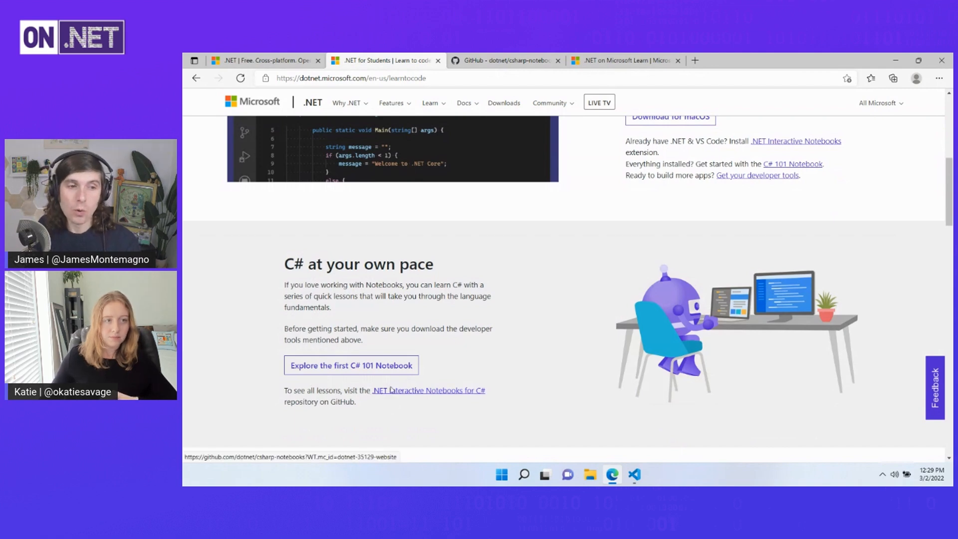
{"action": "left_click", "coordinate": [428, 390]}
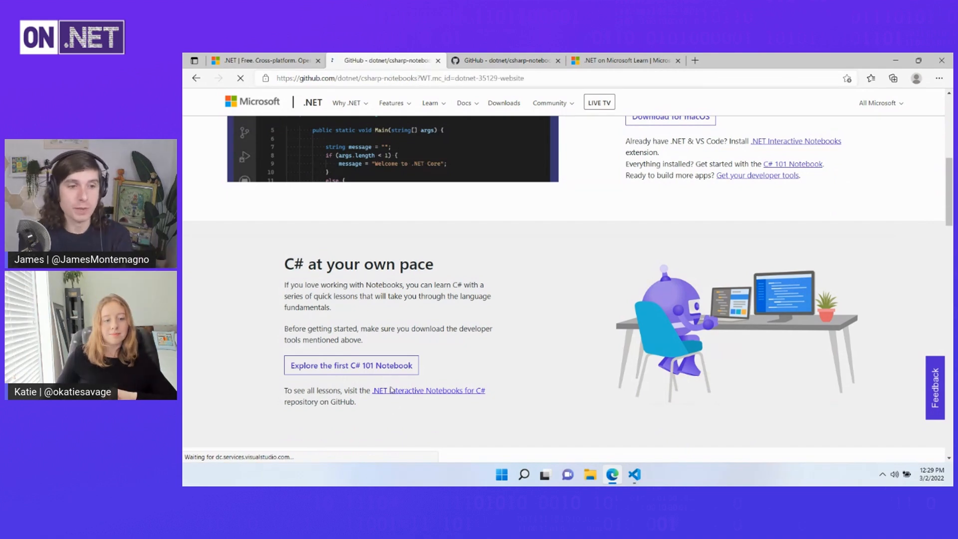
Step: Follow the 07 Notebook link for Branches (if) in the C# 101 table and allow it to open in VS Code
{"action": "left_click", "coordinate": [428, 390]}
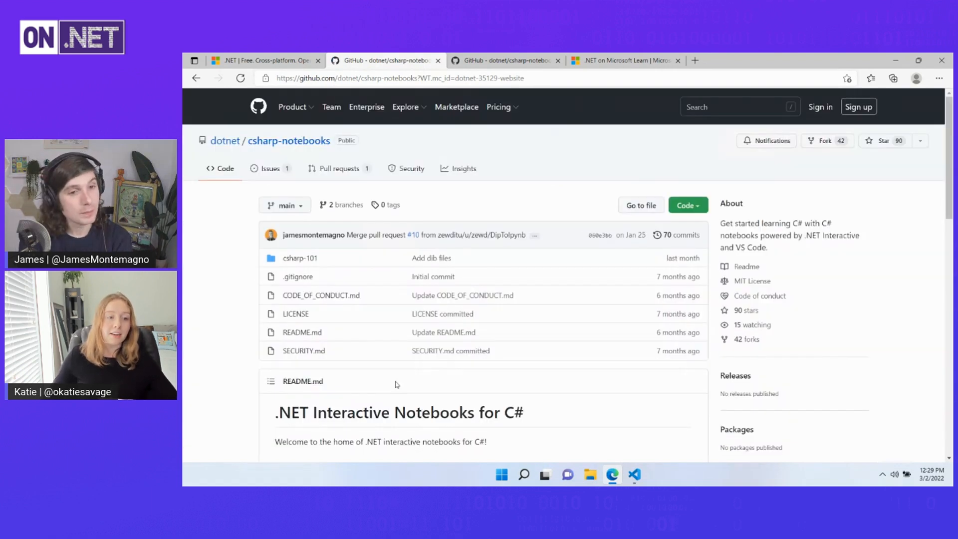
{"action": "scroll", "scroll_direction": "down", "scroll_amount": 3}
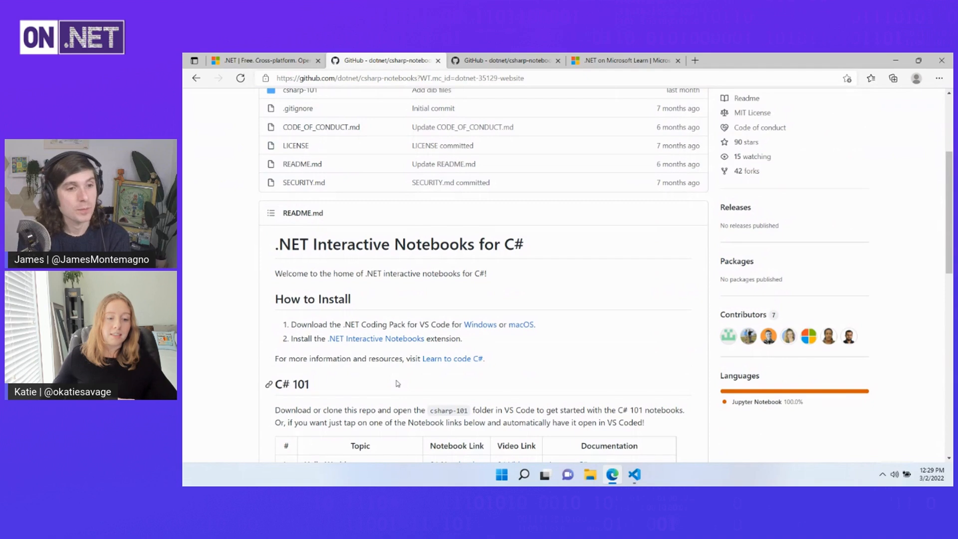
{"action": "scroll", "scroll_direction": "down", "scroll_amount": 3}
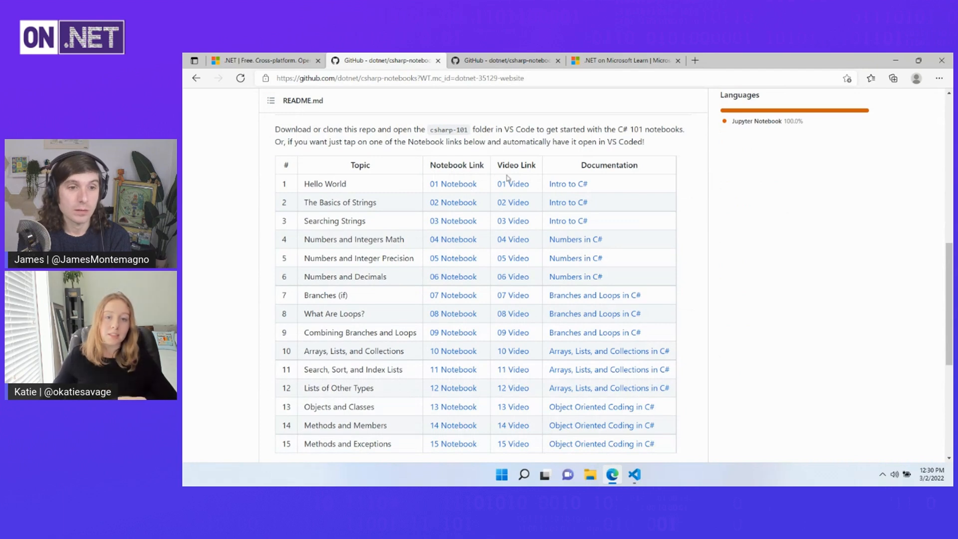
{"action": "mouse_move", "coordinate": [538, 182]}
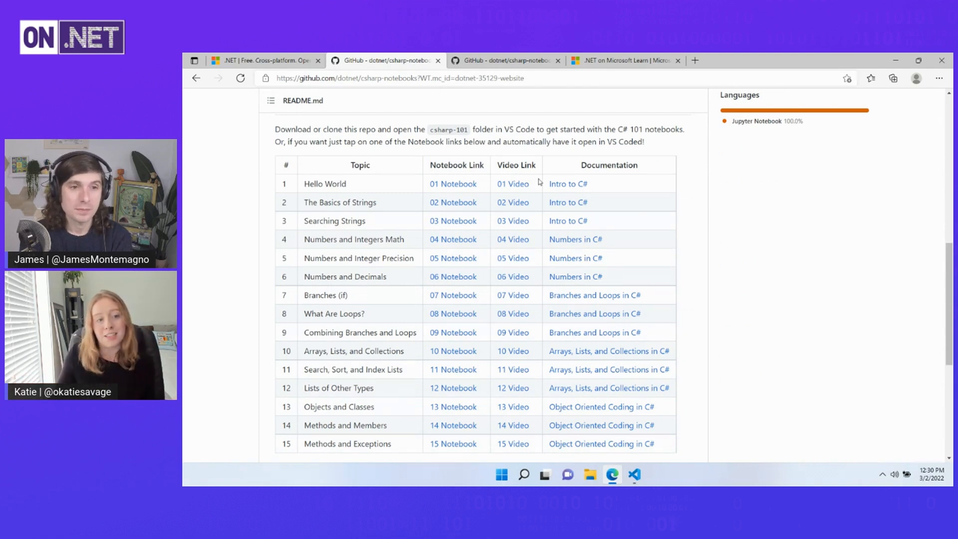
{"action": "mouse_move", "coordinate": [294, 248]}
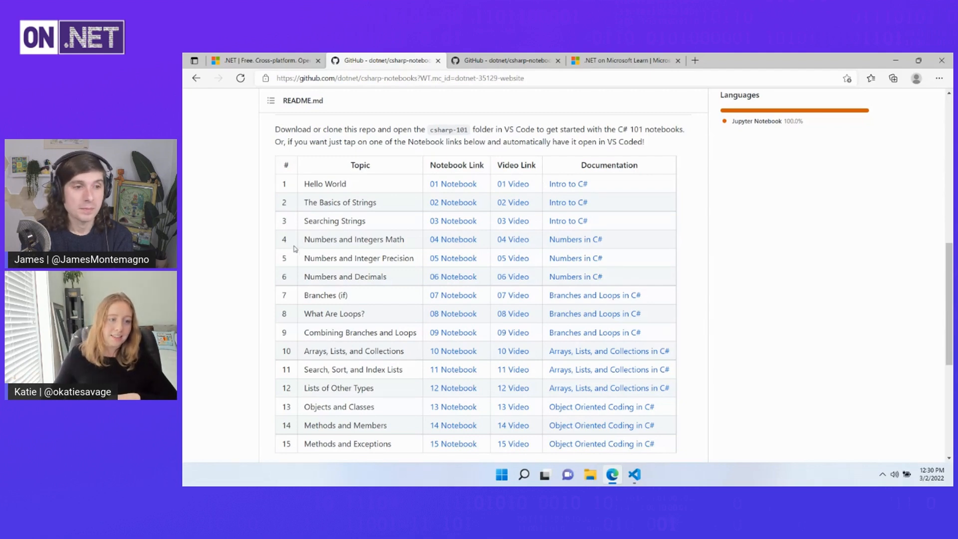
{"action": "scroll", "scroll_direction": "down", "scroll_amount": 3}
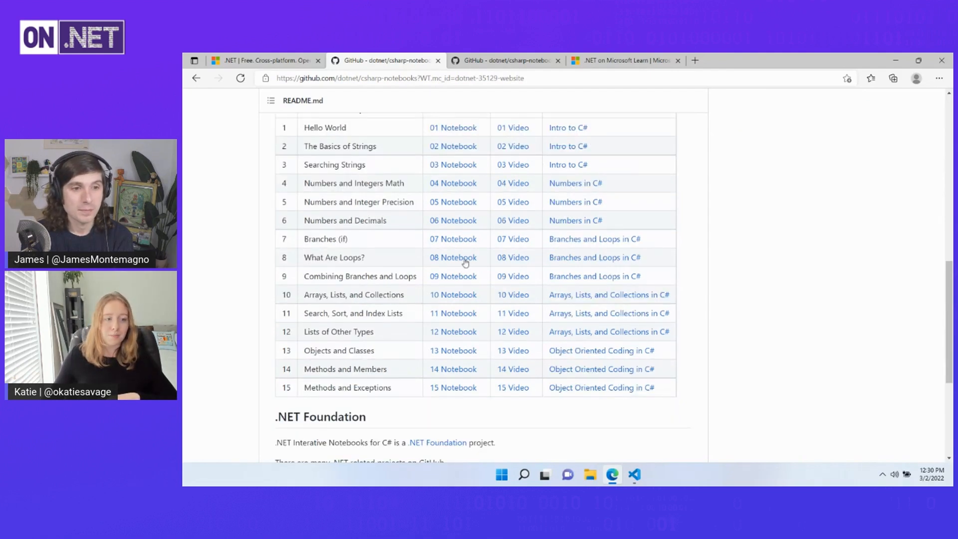
{"action": "mouse_move", "coordinate": [453, 239]}
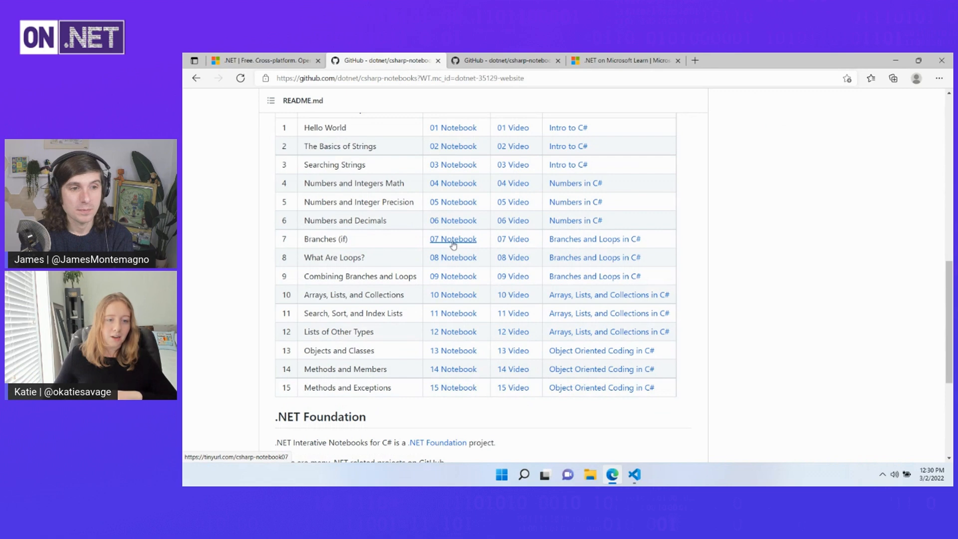
{"action": "left_click", "coordinate": [453, 239]}
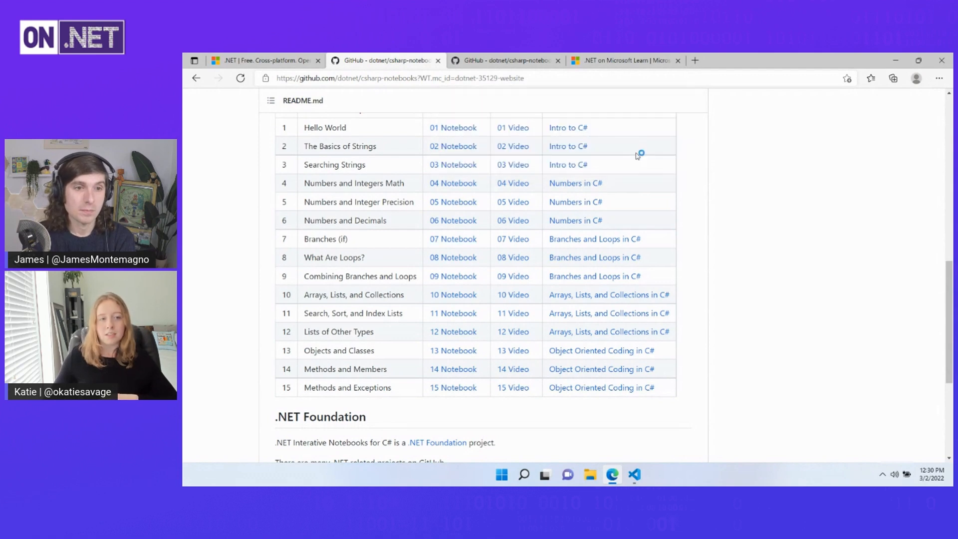
{"action": "left_click", "coordinate": [633, 474]}
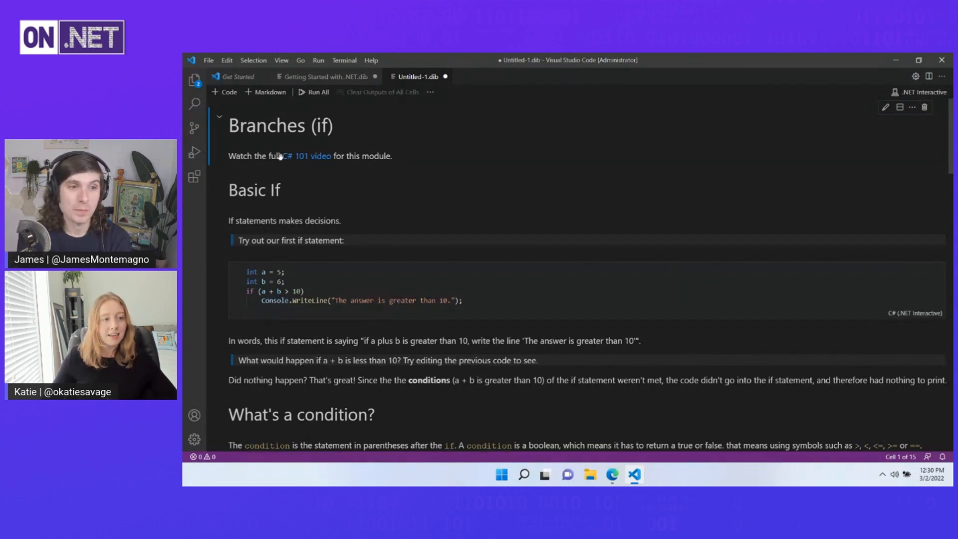
Step: Run the Basic If code cell so it prints "The answer is greater than 10."
{"action": "scroll", "scroll_direction": "down", "scroll_amount": 3}
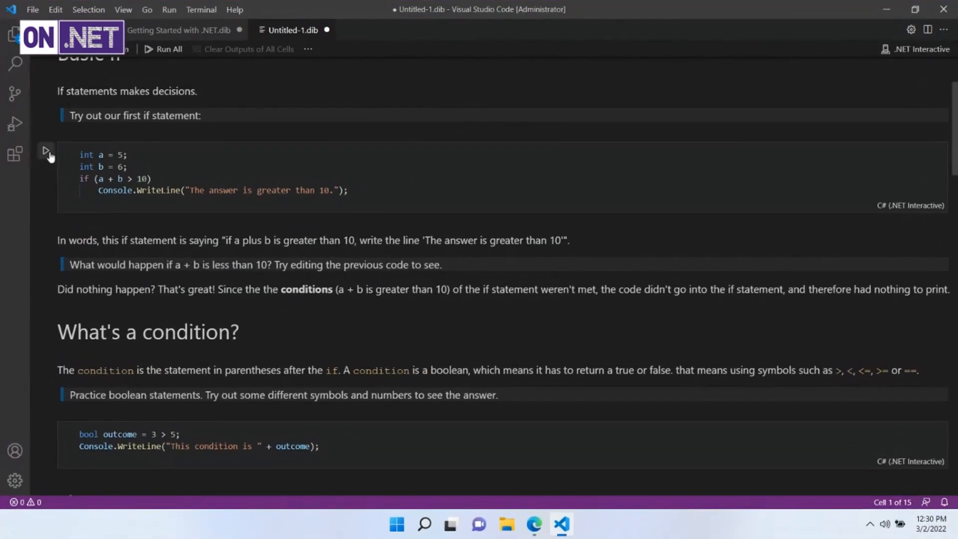
{"action": "left_click", "coordinate": [45, 151]}
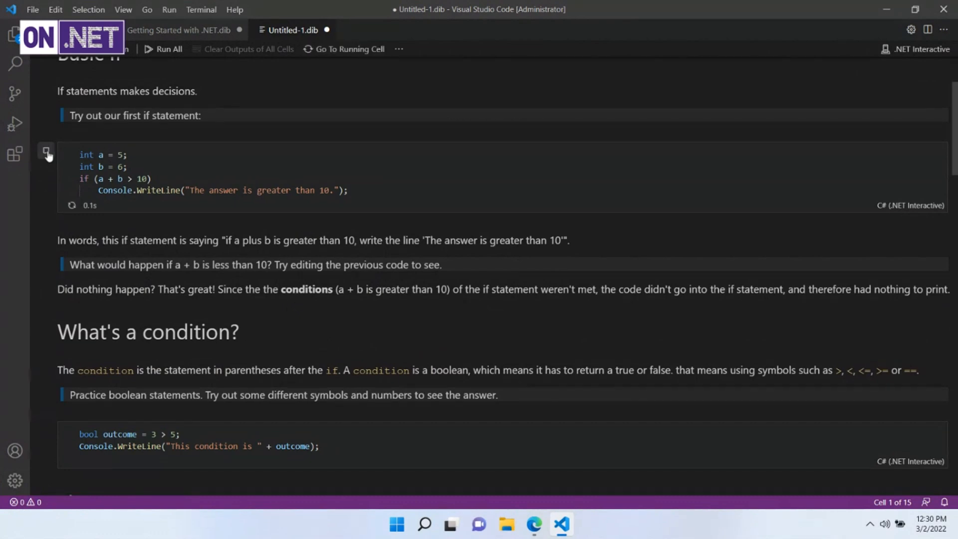
{"action": "left_click", "coordinate": [46, 150]}
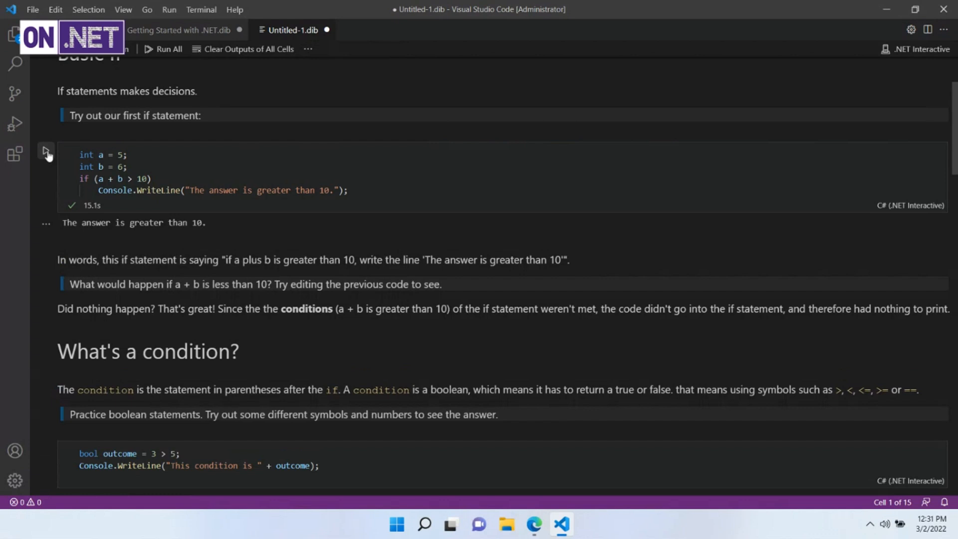
{"action": "mouse_move", "coordinate": [41, 235]}
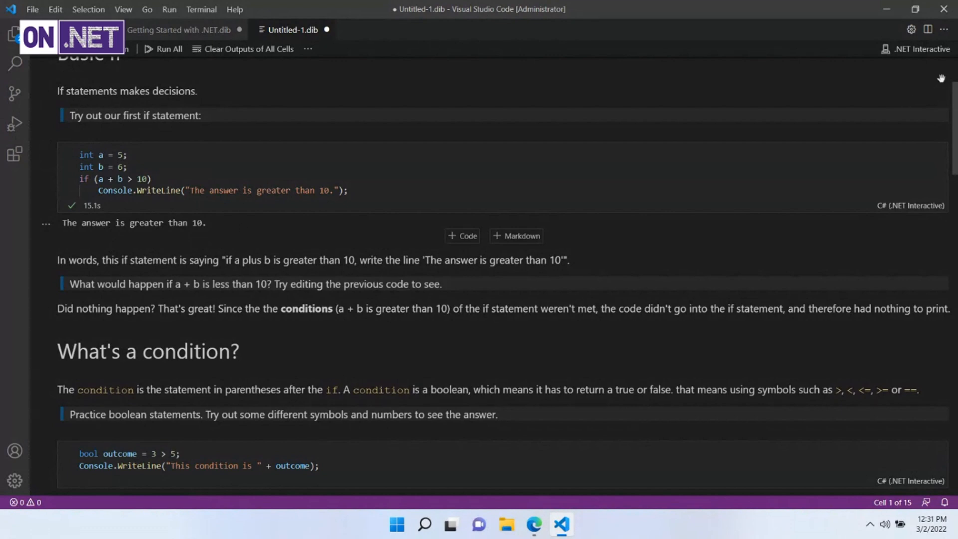
{"action": "mouse_move", "coordinate": [732, 272]}
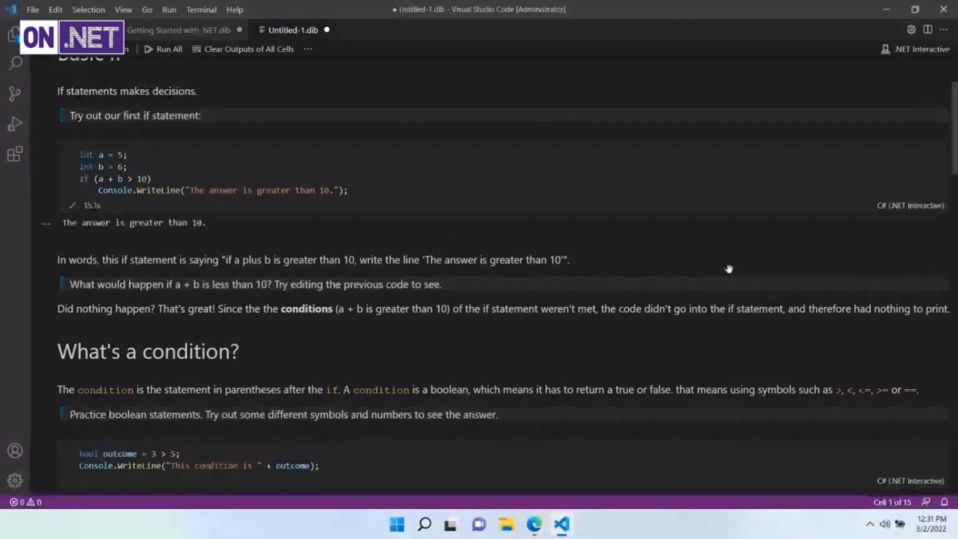
{"action": "mouse_move", "coordinate": [534, 524]}
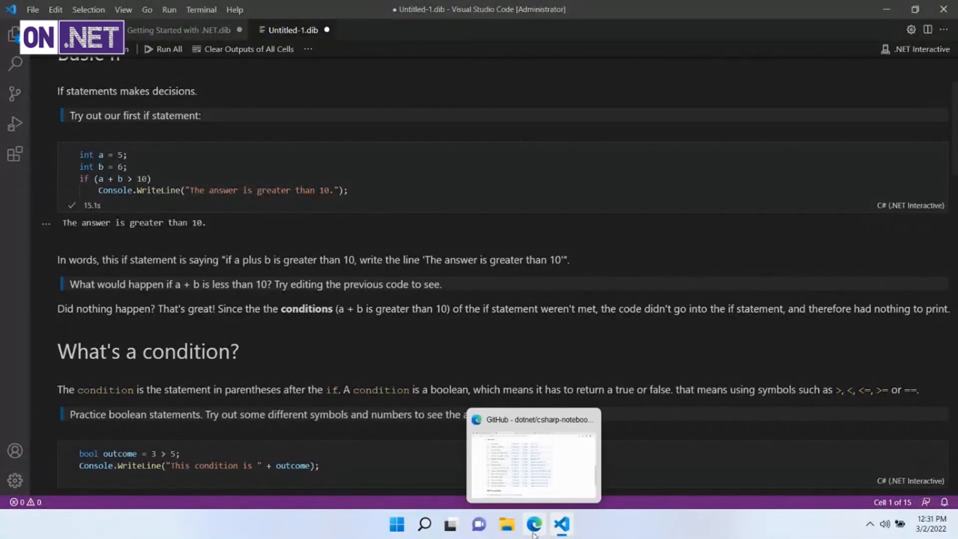
{"action": "mouse_move", "coordinate": [533, 525]}
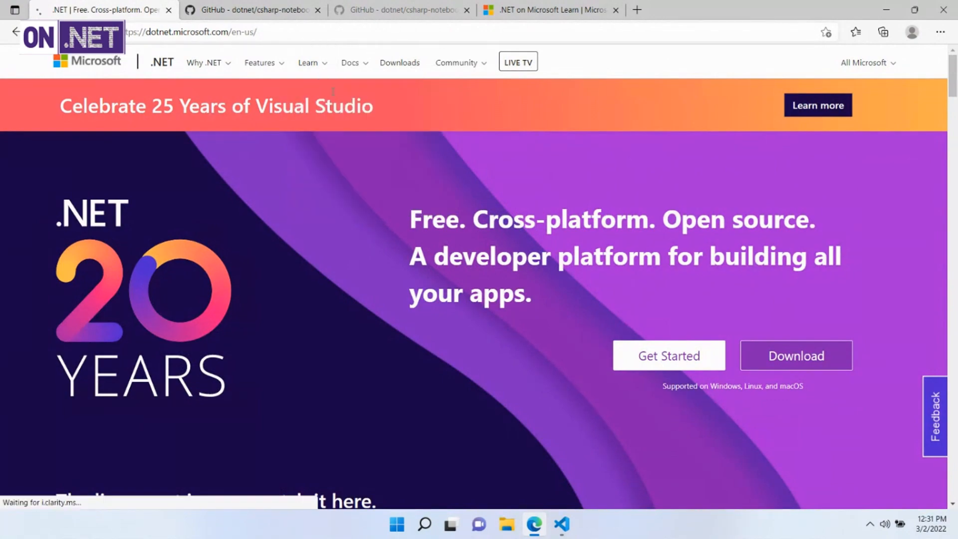
Step: Go to the .NET for Students learn-to-code page and scroll to the developer tools section
{"action": "left_click", "coordinate": [668, 356]}
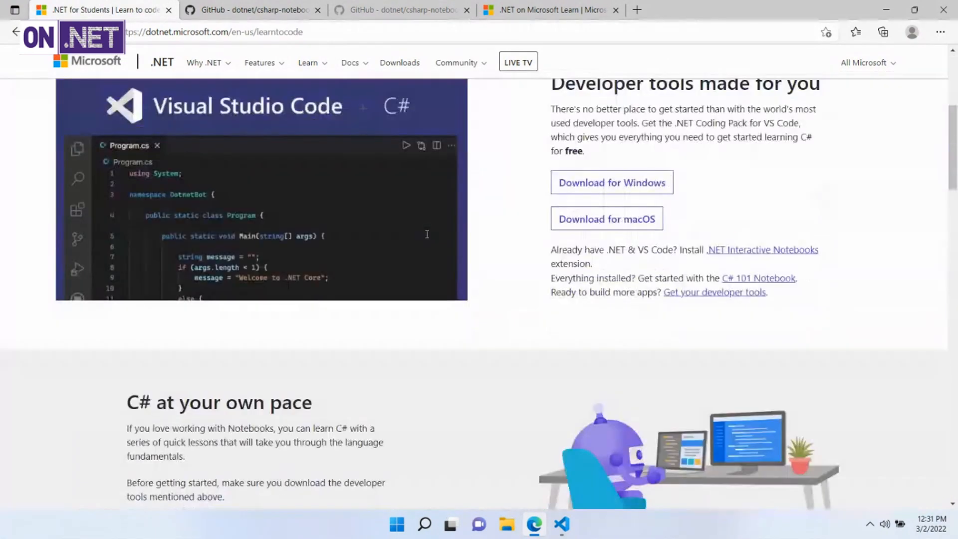
{"action": "scroll", "scroll_direction": "down", "scroll_amount": 3}
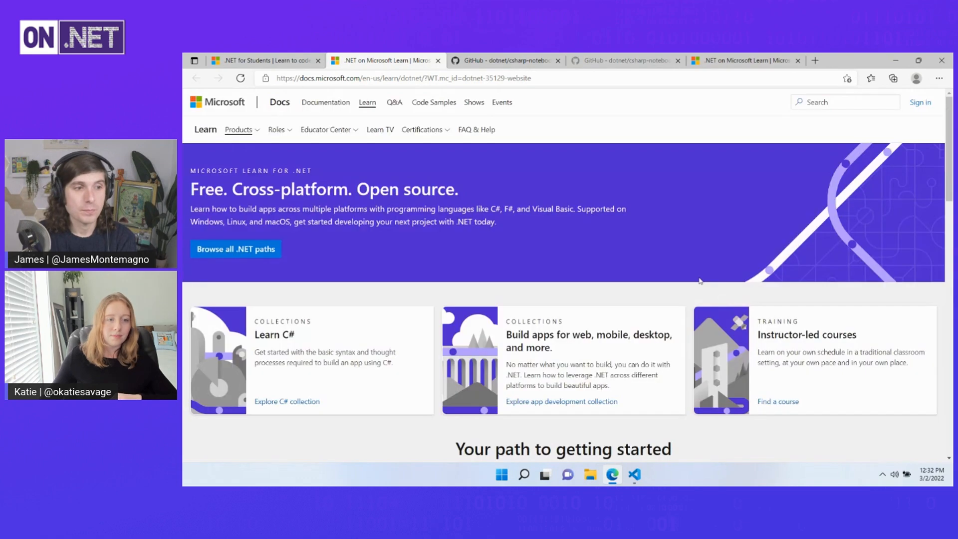
Step: Scroll to Your path to getting started and open the Build web applications with Blazor learning path
{"action": "scroll", "scroll_direction": "down", "scroll_amount": 3}
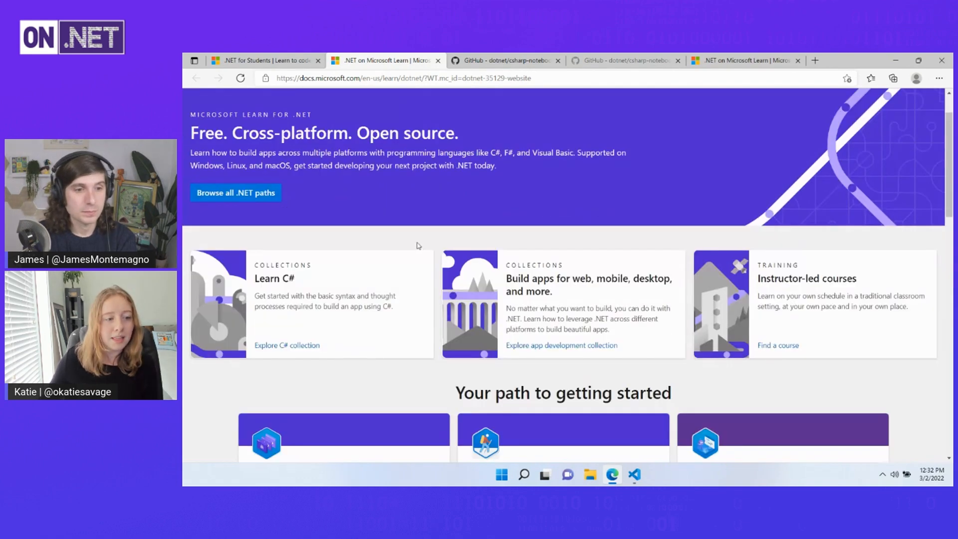
{"action": "scroll", "scroll_direction": "down", "scroll_amount": 3}
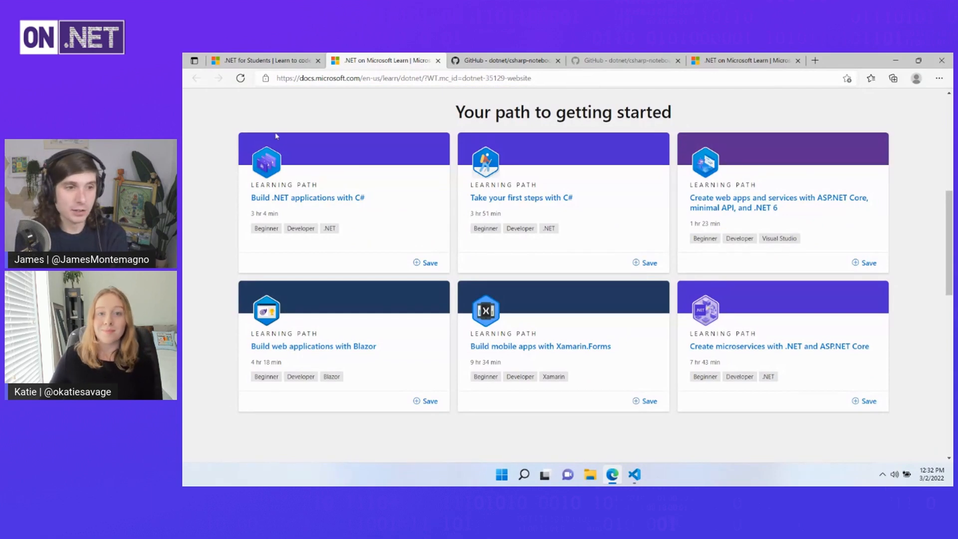
{"action": "mouse_move", "coordinate": [274, 131]}
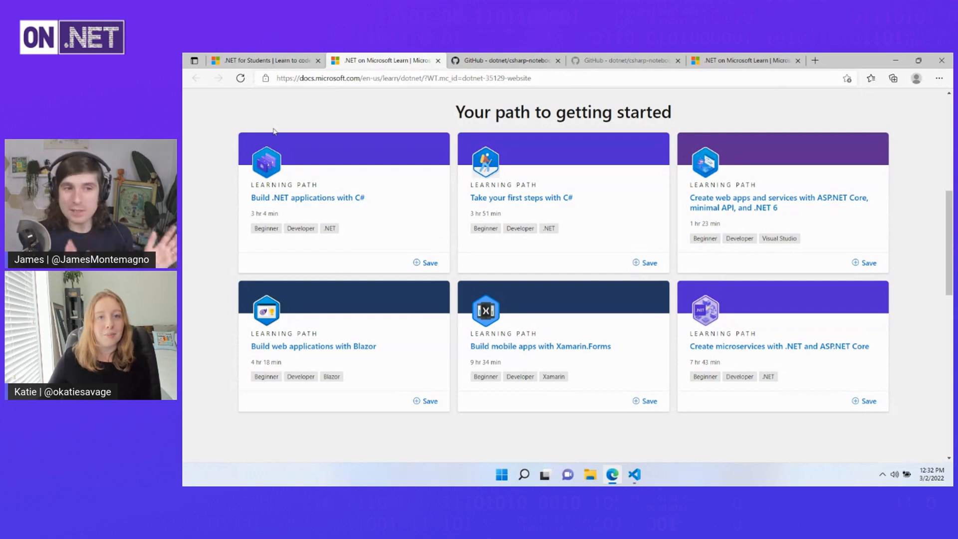
{"action": "mouse_move", "coordinate": [451, 129]}
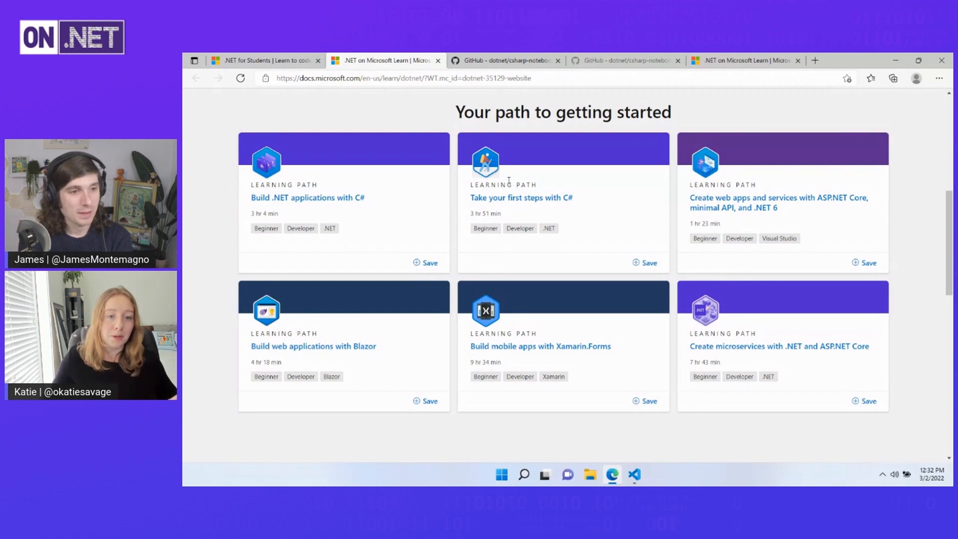
{"action": "scroll", "scroll_direction": "down", "scroll_amount": 3}
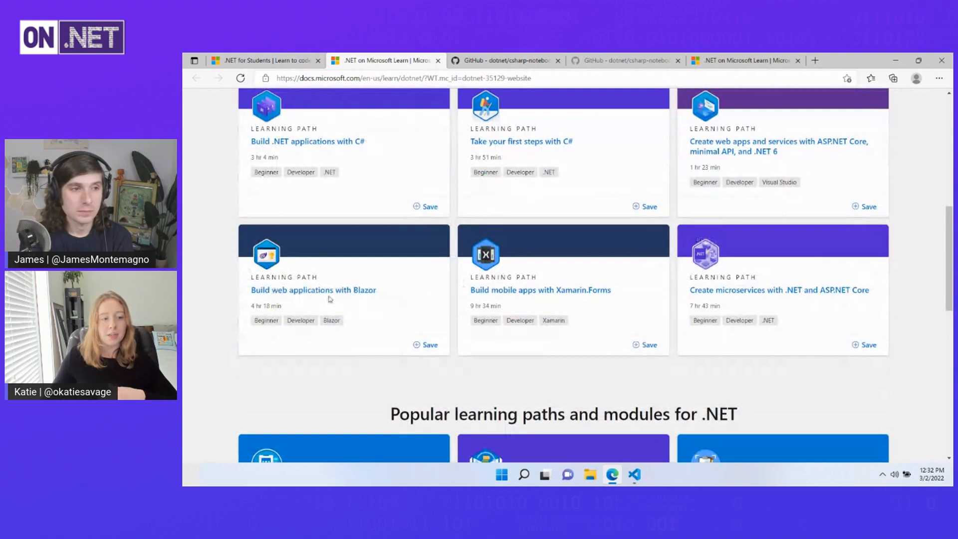
{"action": "mouse_move", "coordinate": [312, 290]}
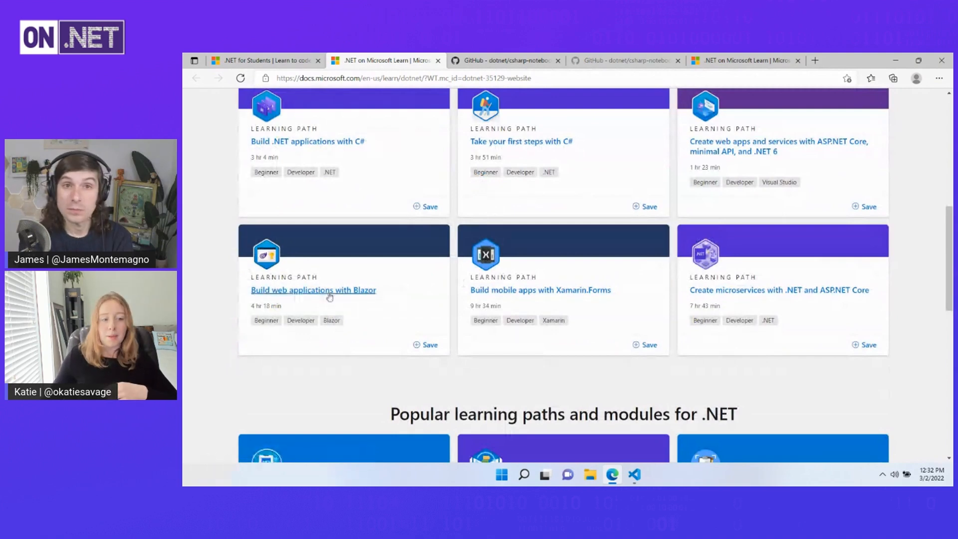
{"action": "left_click", "coordinate": [312, 290]}
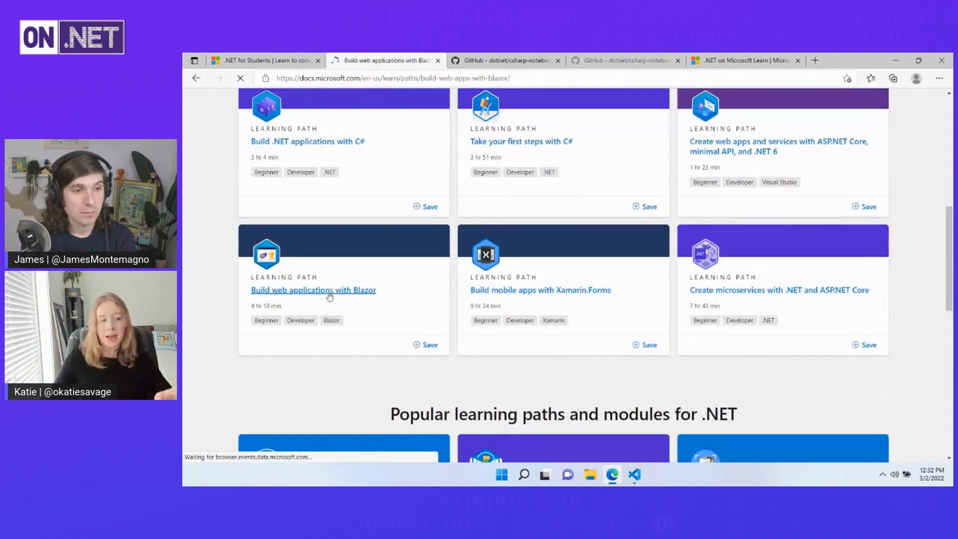
{"action": "left_click", "coordinate": [313, 290]}
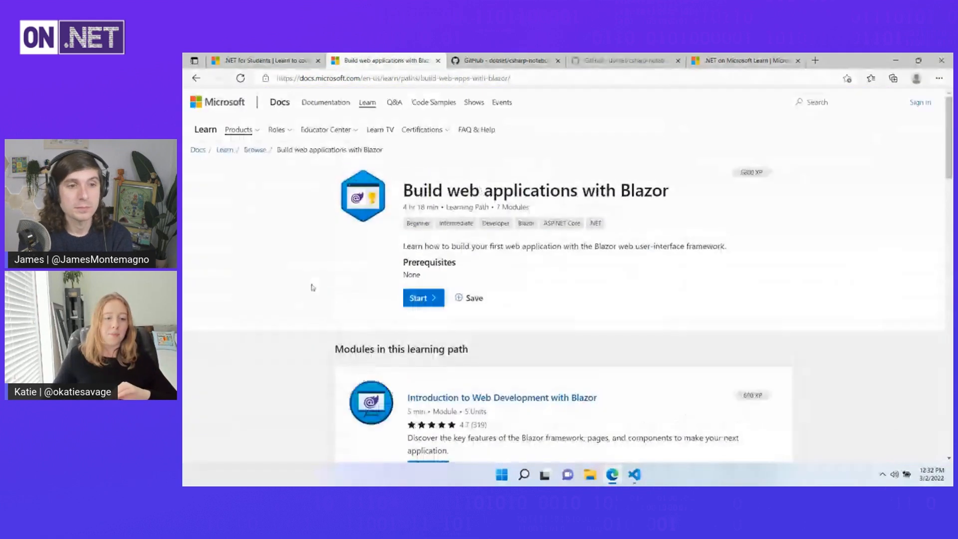
Step: Scroll through the path's modules and expand the Build a web app with Blazor module outline
{"action": "scroll", "scroll_direction": "down", "scroll_amount": 3}
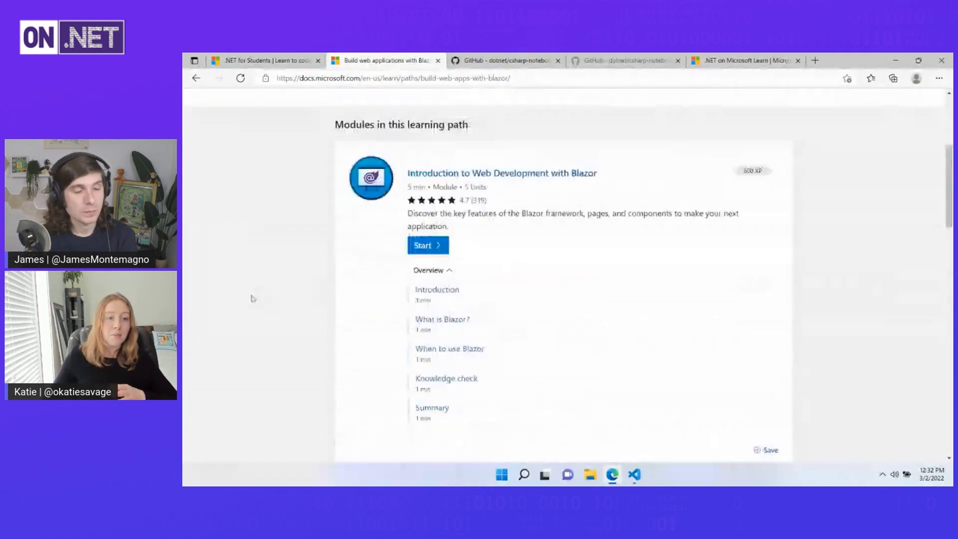
{"action": "scroll", "scroll_direction": "down", "scroll_amount": 3}
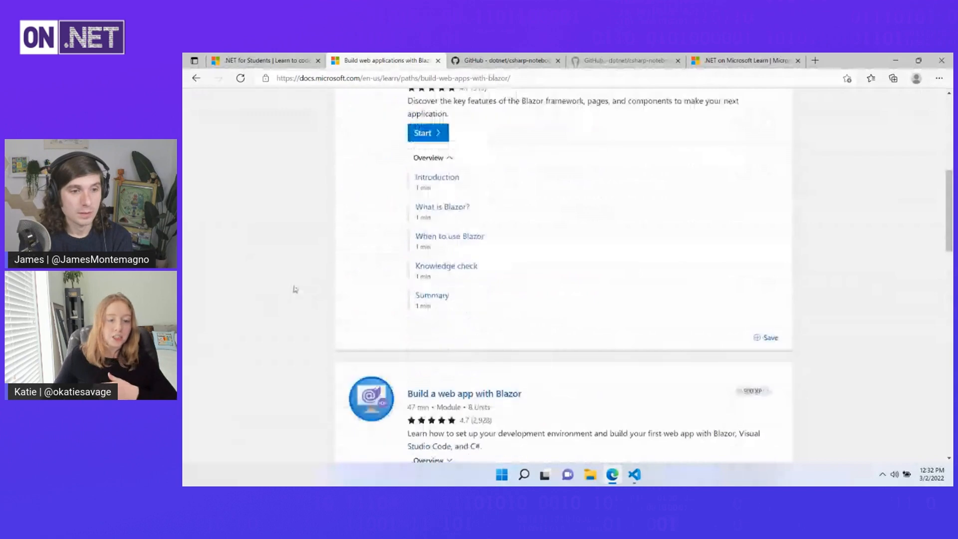
{"action": "scroll", "scroll_direction": "down", "scroll_amount": 3}
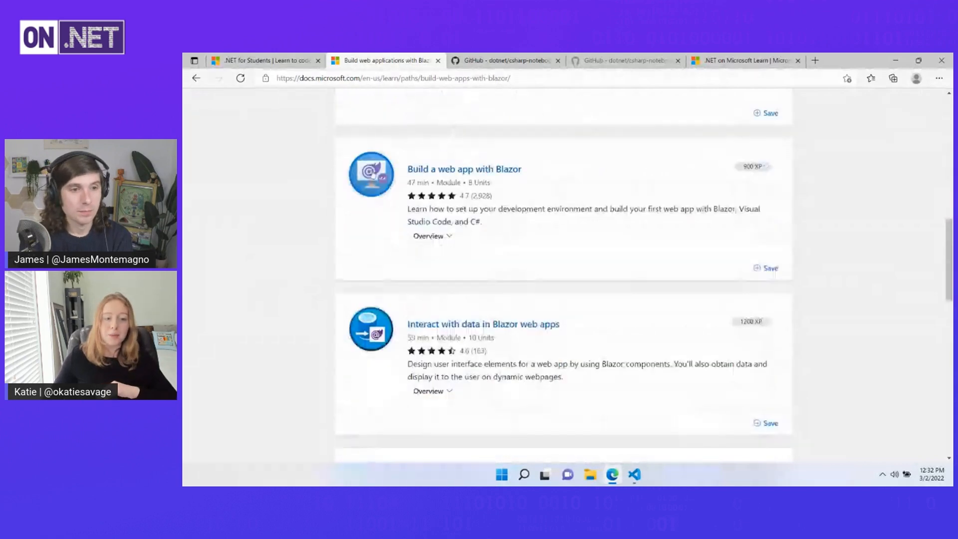
{"action": "mouse_move", "coordinate": [373, 370]}
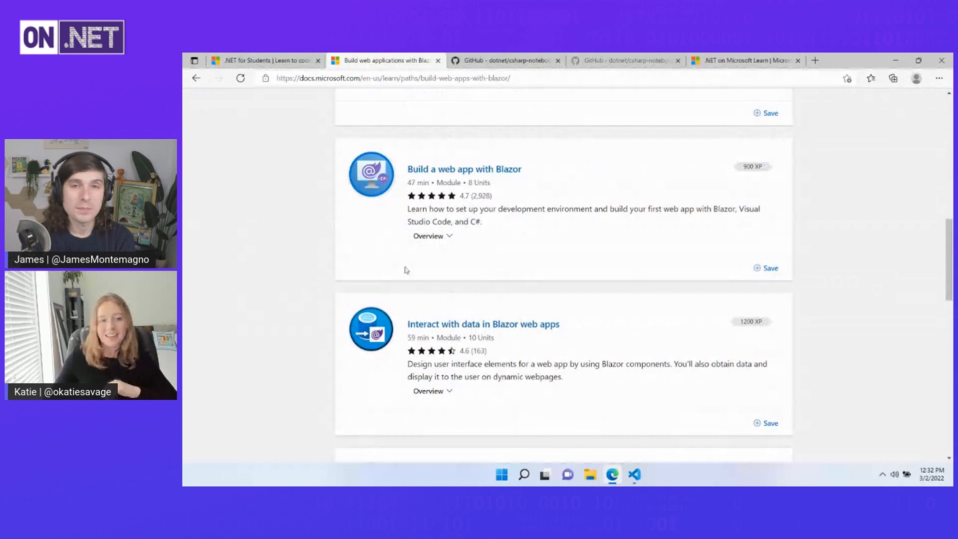
{"action": "left_click", "coordinate": [428, 236]}
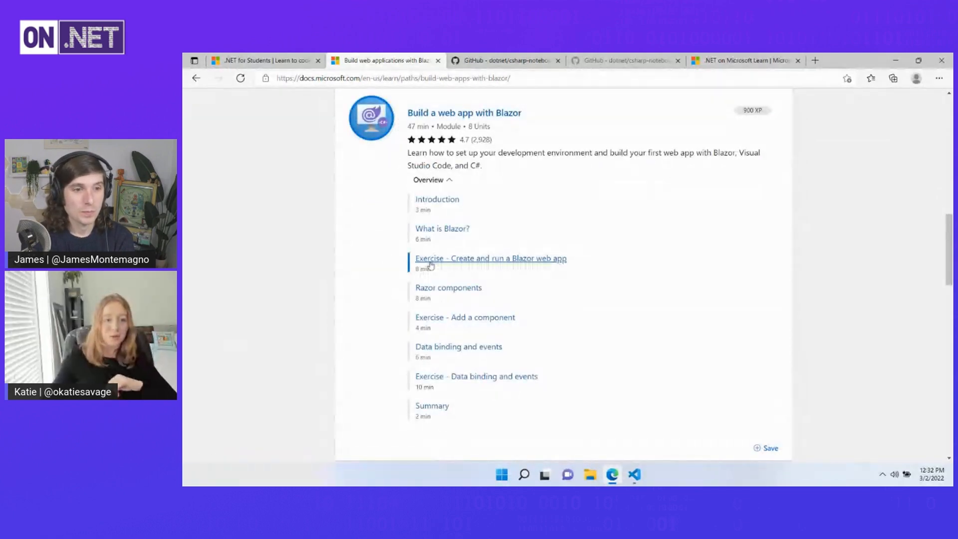
Step: Open the Create and run a Blazor web app exercise and scroll to its dotnet --list-sdks command
{"action": "left_click", "coordinate": [490, 258]}
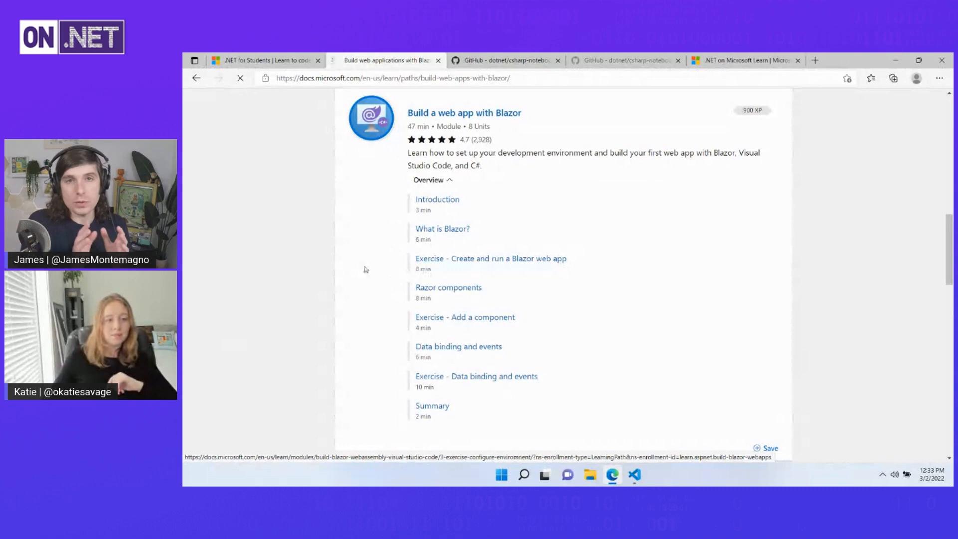
{"action": "left_click", "coordinate": [489, 257]}
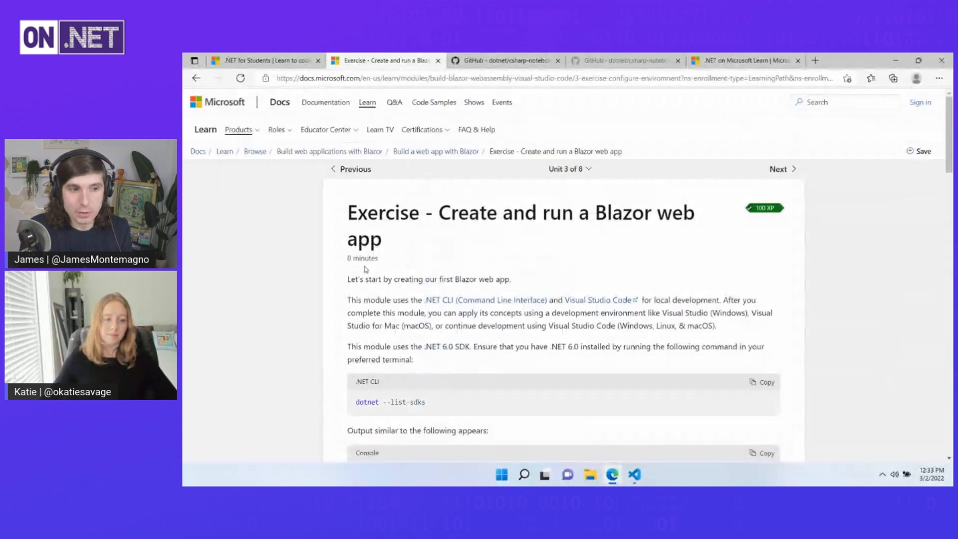
{"action": "scroll", "scroll_direction": "down", "scroll_amount": 3}
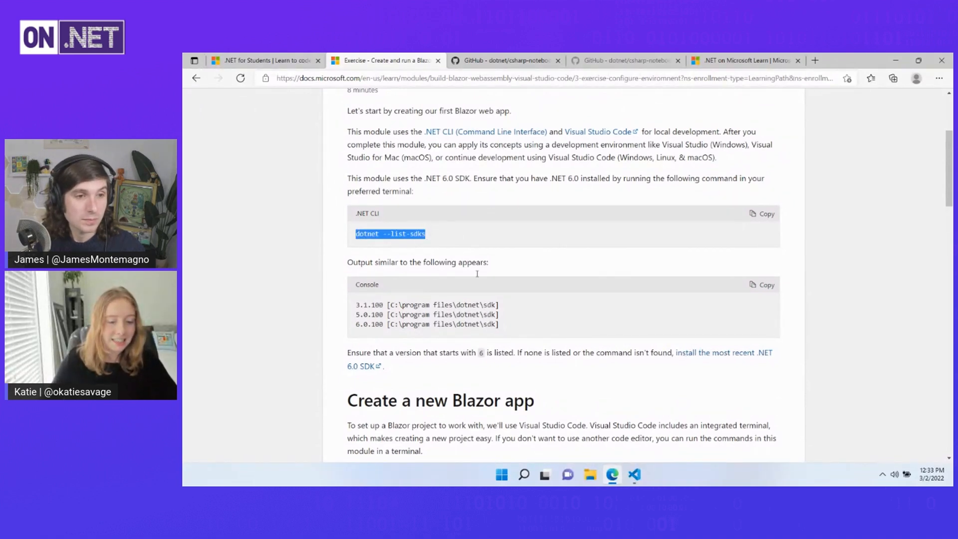
Step: In VS Code, start a new PowerShell terminal to run dotnet --list-sdks, reporting SDK 6.0.102
{"action": "left_click", "coordinate": [634, 475]}
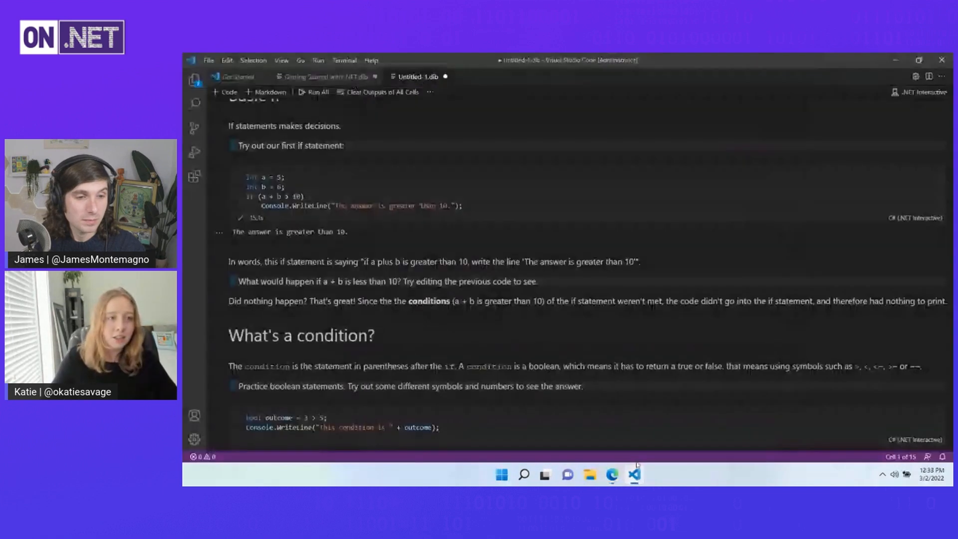
{"action": "left_click", "coordinate": [344, 60]}
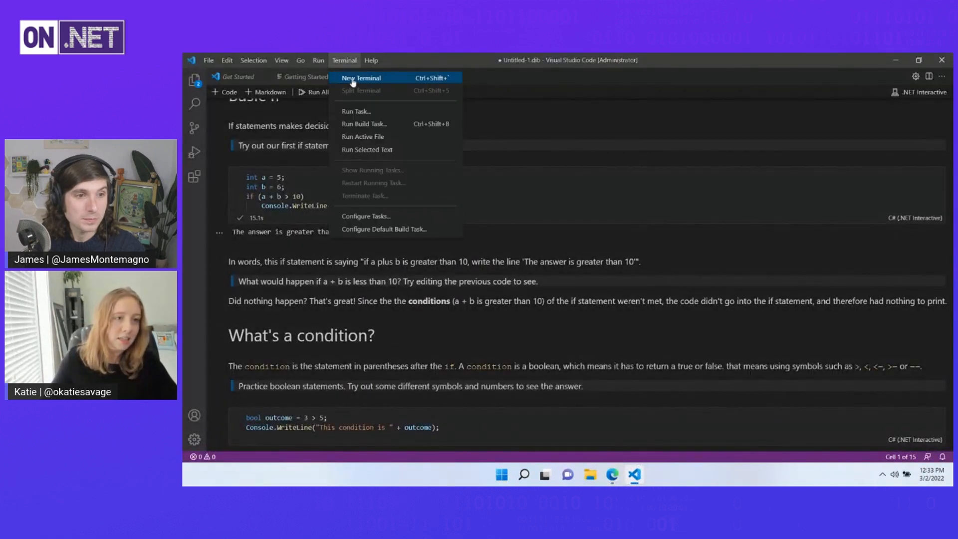
{"action": "left_click", "coordinate": [362, 78]}
{"action": "type", "text": "dotnet --list-sdks"}
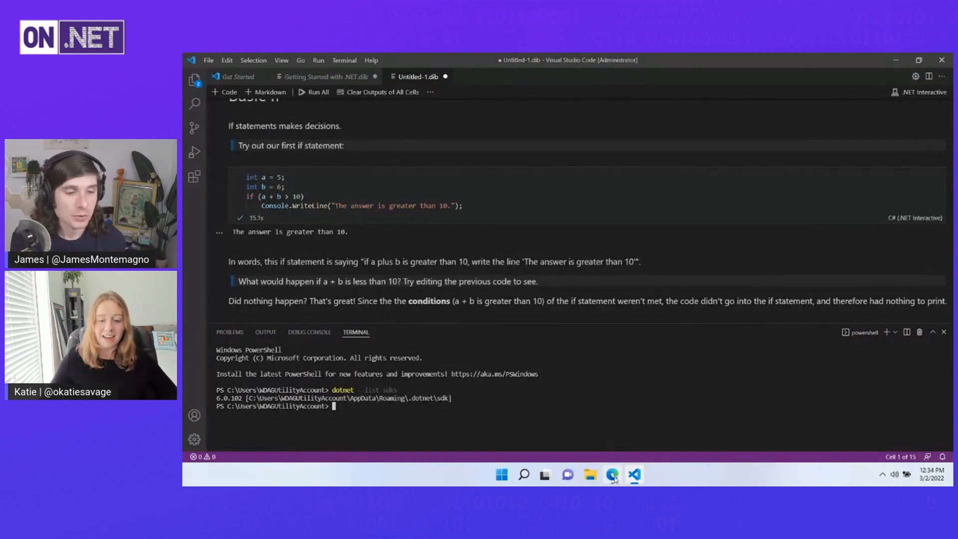
Step: Back in the Learn exercise, scroll to Create a new Blazor app and select the folder name BlazorApp
{"action": "left_click", "coordinate": [612, 475]}
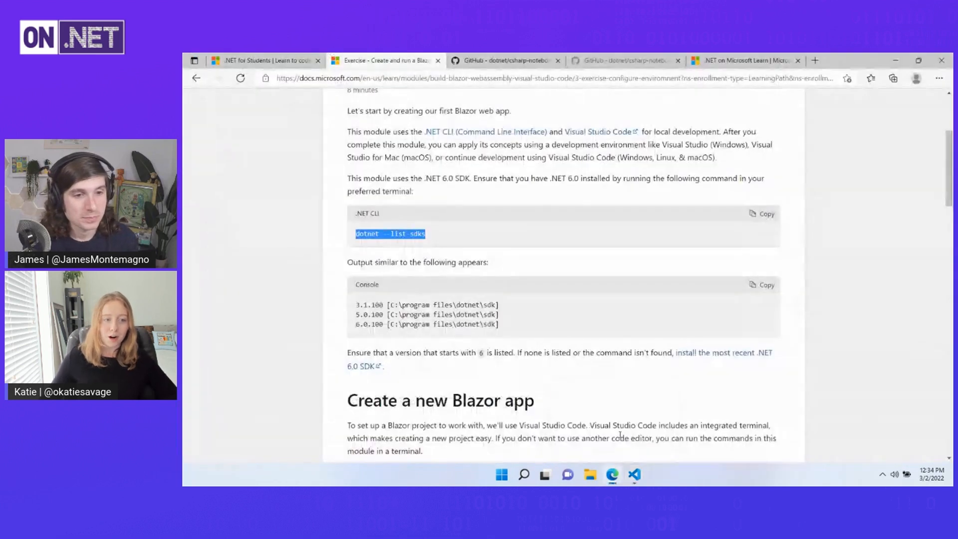
{"action": "scroll", "scroll_direction": "down", "scroll_amount": 3}
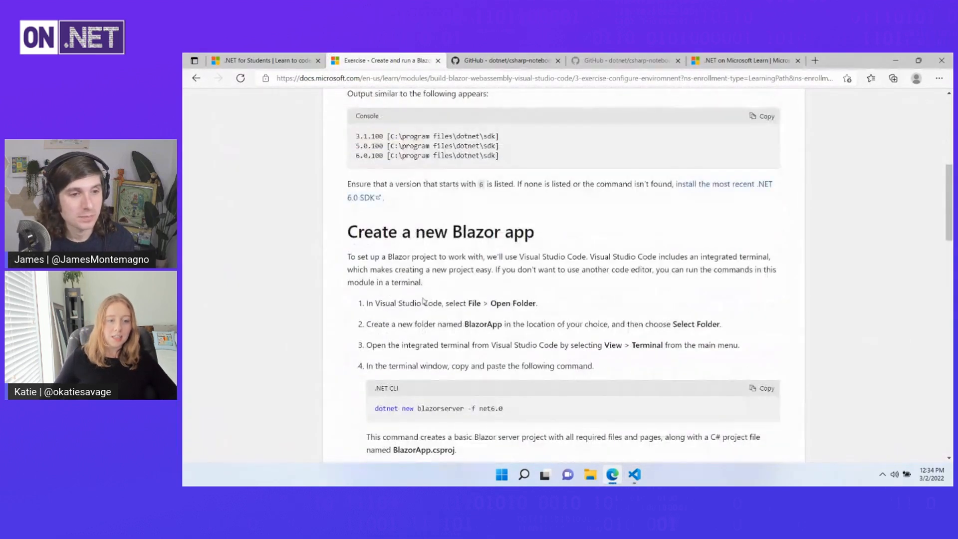
{"action": "scroll", "scroll_direction": "down", "scroll_amount": 3}
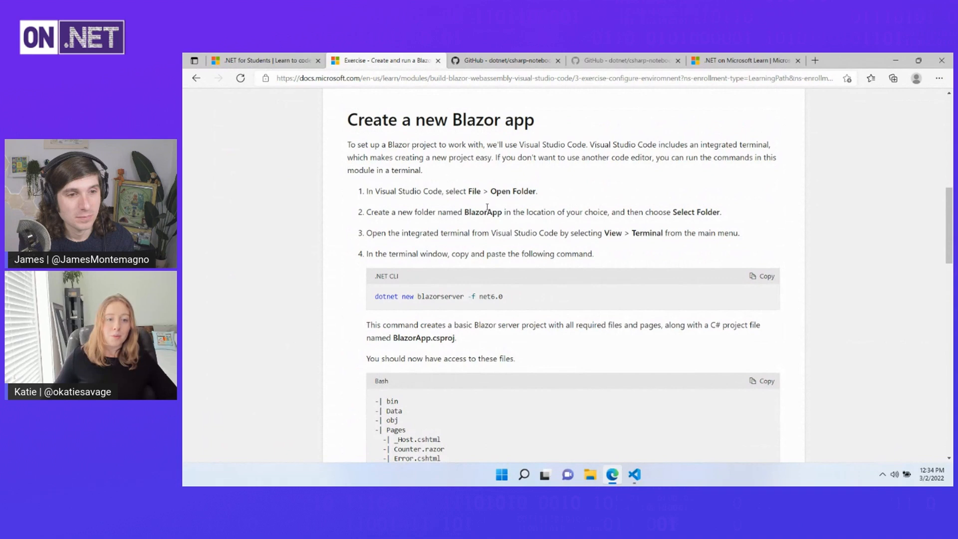
{"action": "double_click", "coordinate": [481, 212]}
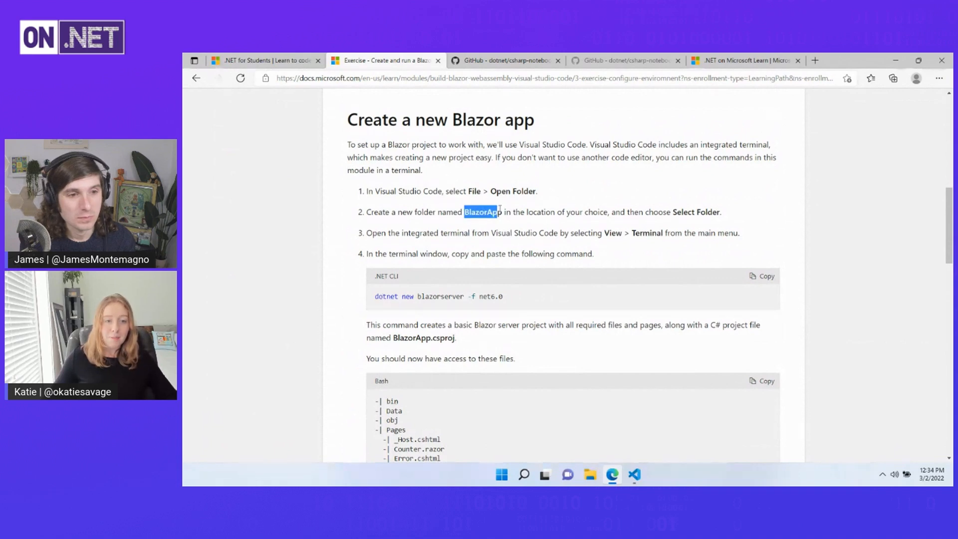
{"action": "mouse_move", "coordinate": [634, 474]}
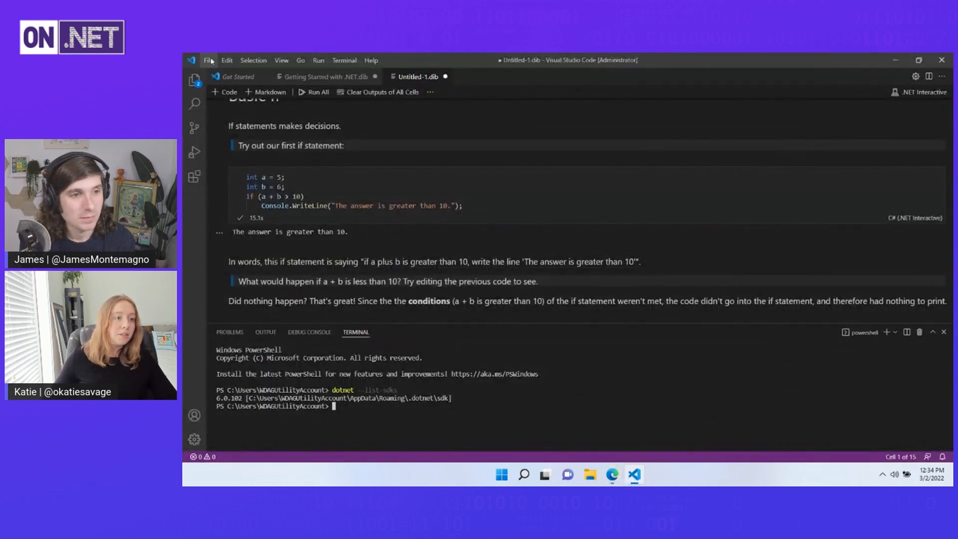
Step: Open a new Desktop\BlazorApp folder in VS Code, discarding notebook changes and trusting its authors
{"action": "left_click", "coordinate": [210, 60]}
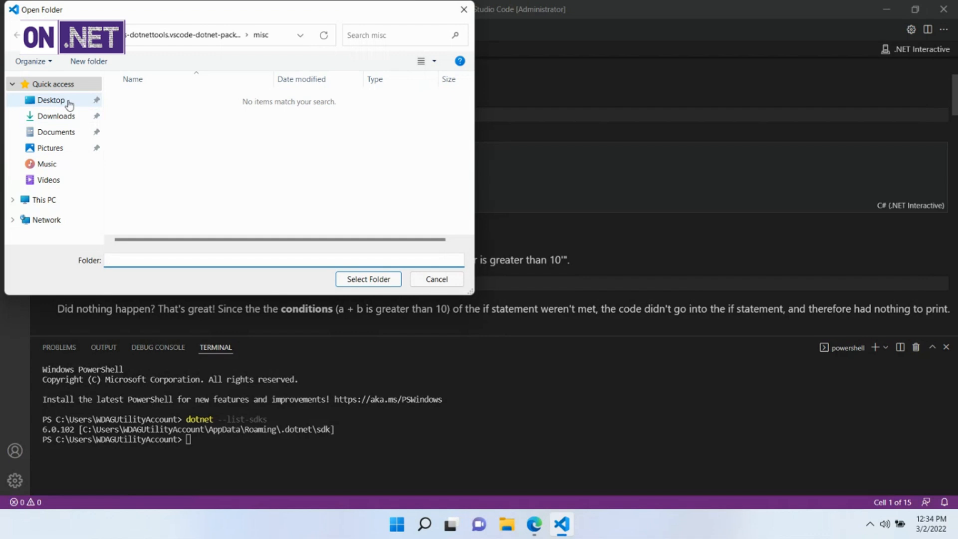
{"action": "left_click", "coordinate": [50, 100]}
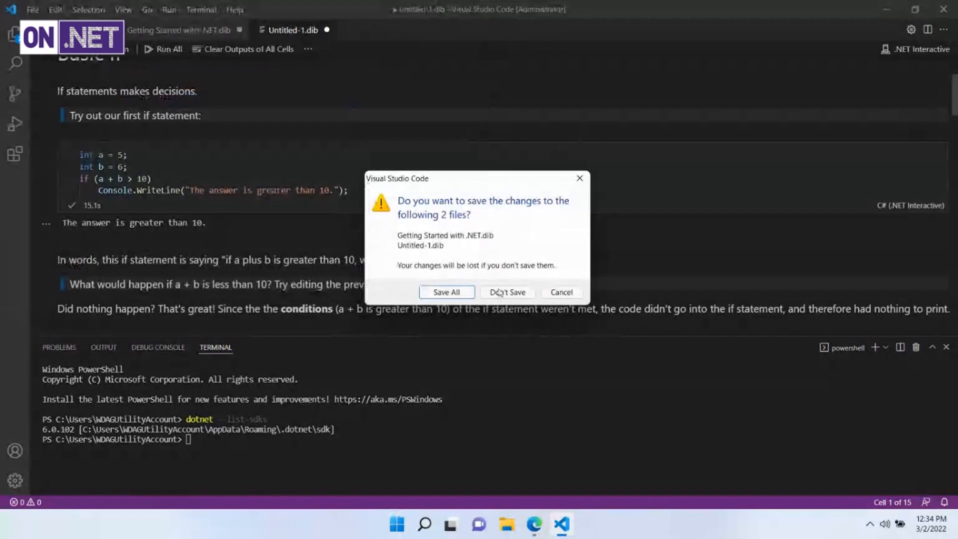
{"action": "mouse_move", "coordinate": [507, 292]}
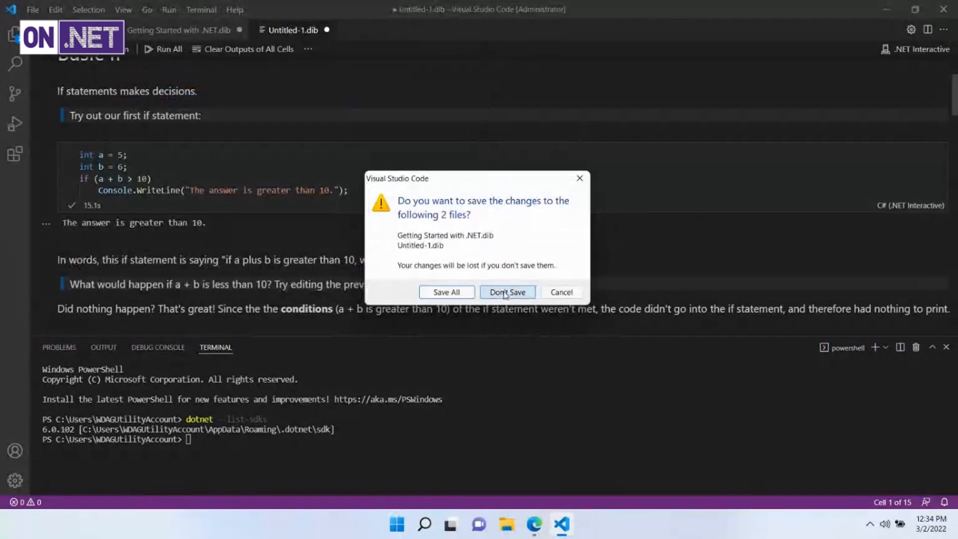
{"action": "left_click", "coordinate": [506, 292]}
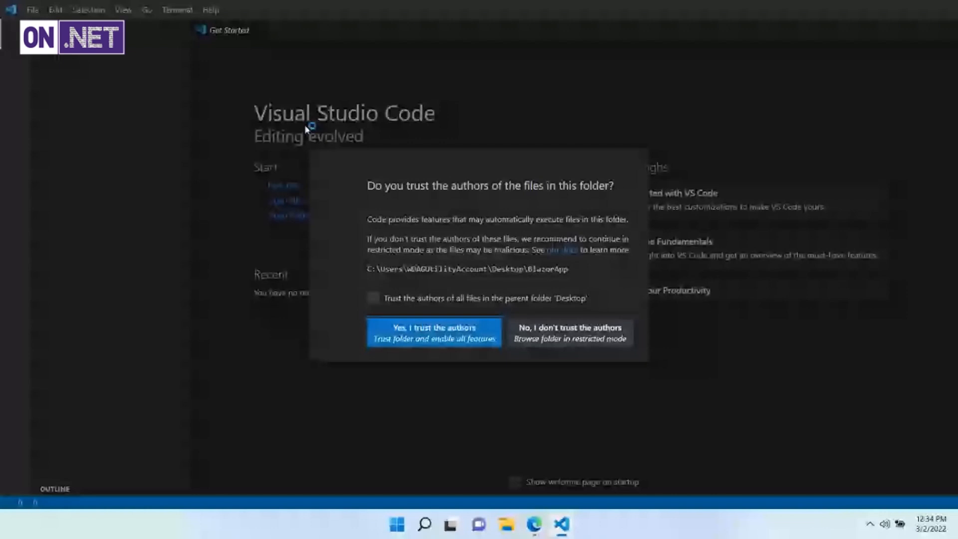
{"action": "left_click", "coordinate": [434, 332]}
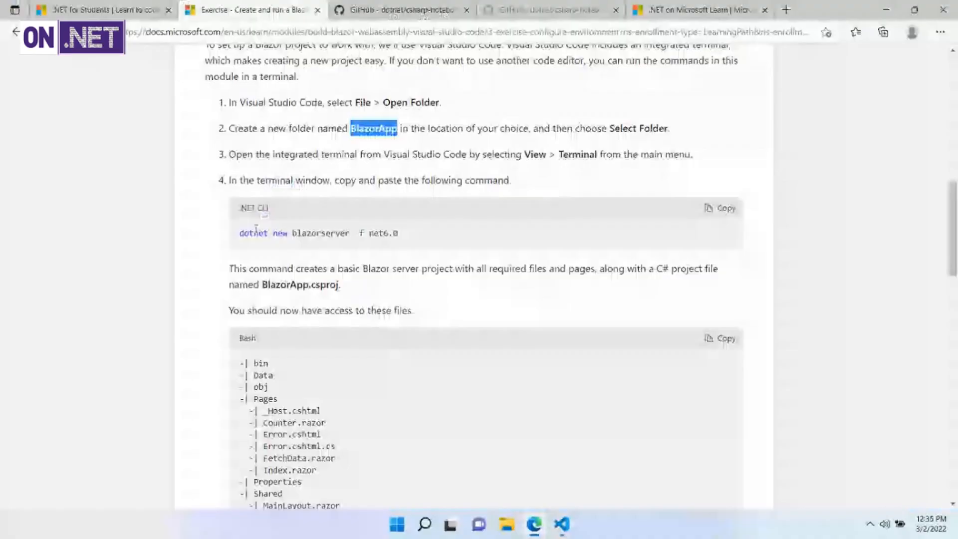
Step: Select the dotnet new blazorserver -f net6.0 command on the Learn page and return to VS Code
{"action": "triple_click", "coordinate": [318, 233]}
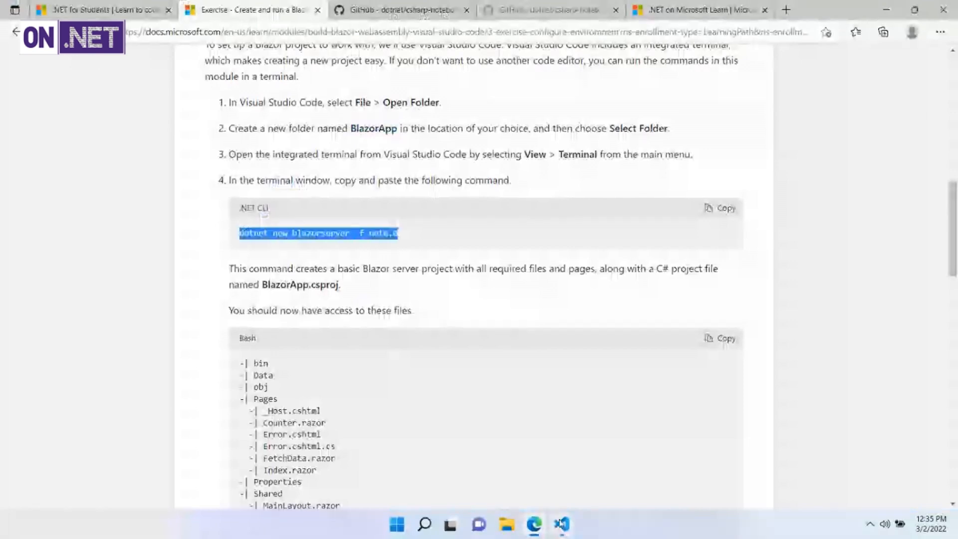
{"action": "left_click", "coordinate": [560, 524]}
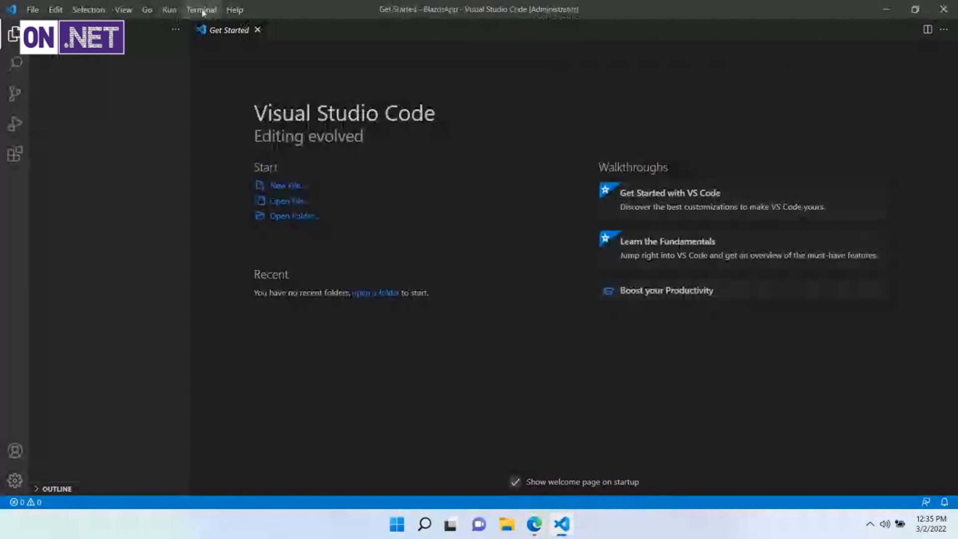
Step: Run dotnet new blazorserver in a new terminal to create the project, then expand its Pages folder
{"action": "left_click", "coordinate": [201, 9]}
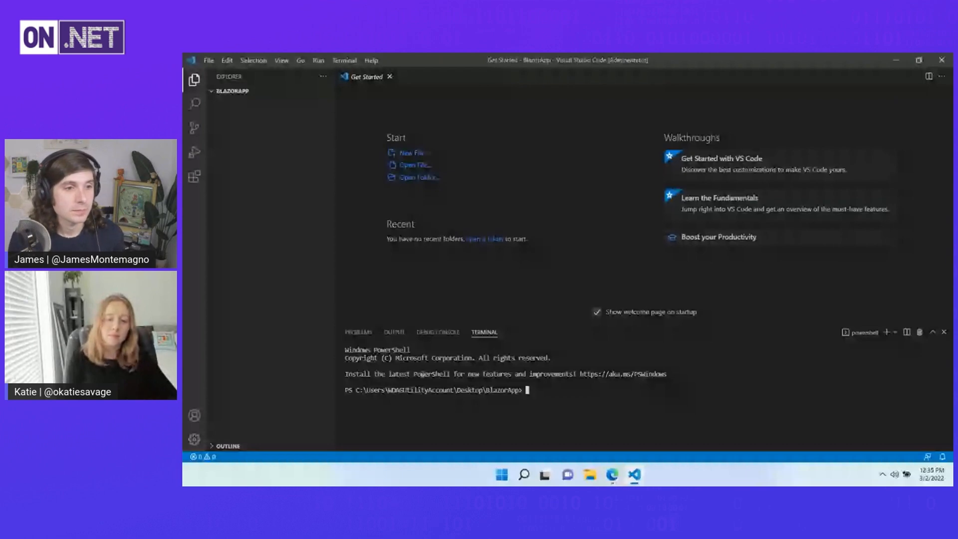
{"action": "type", "text": "dotnet new blazorserver -f net6.0"}
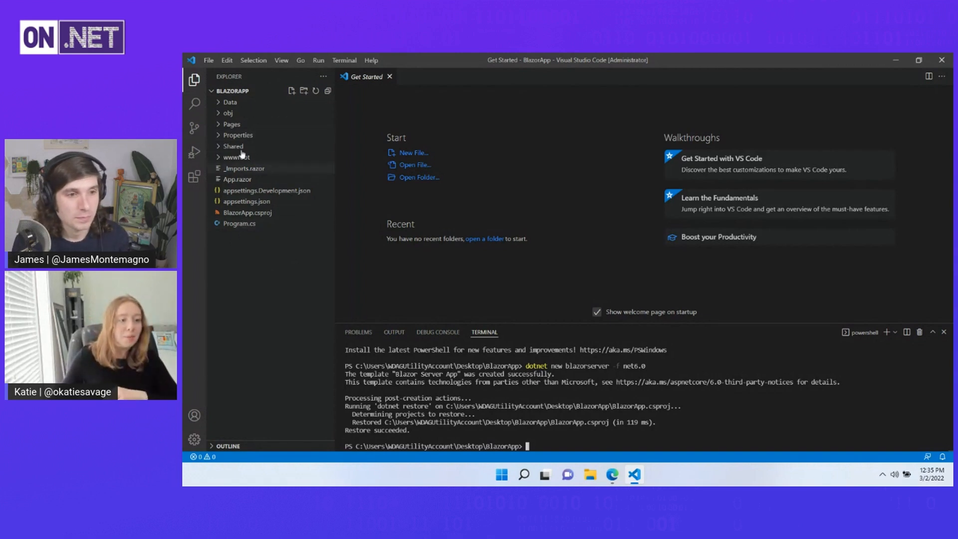
{"action": "left_click", "coordinate": [232, 124]}
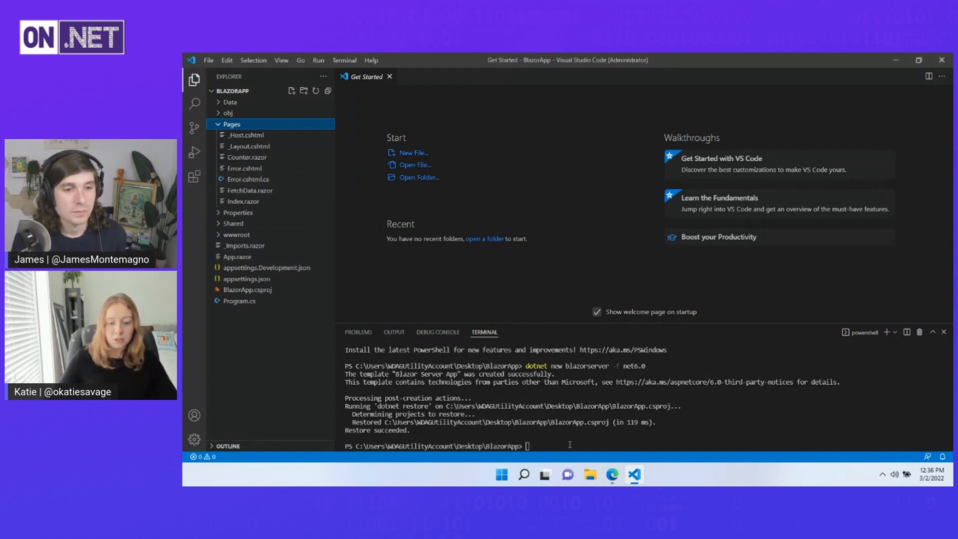
{"action": "type", "text": "d"}
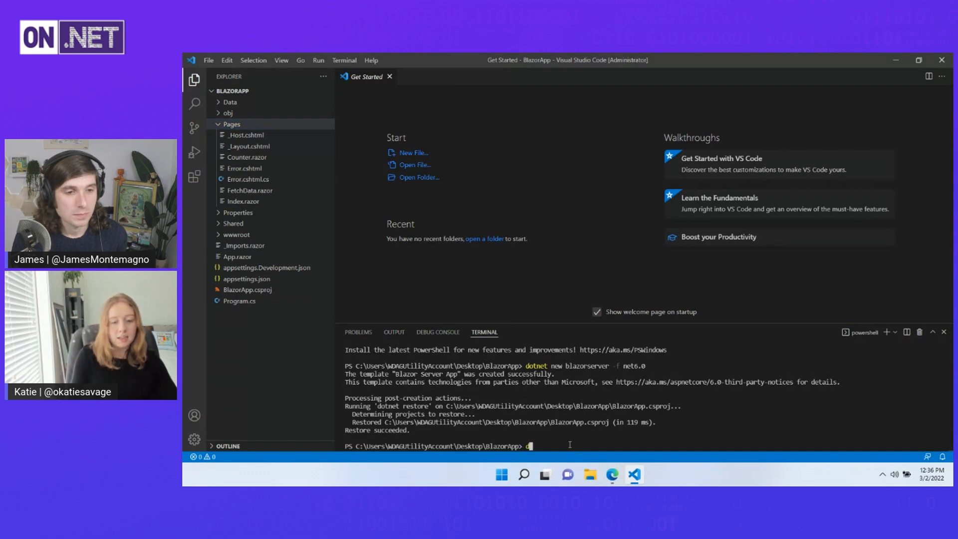
{"action": "type", "text": "otnet run"}
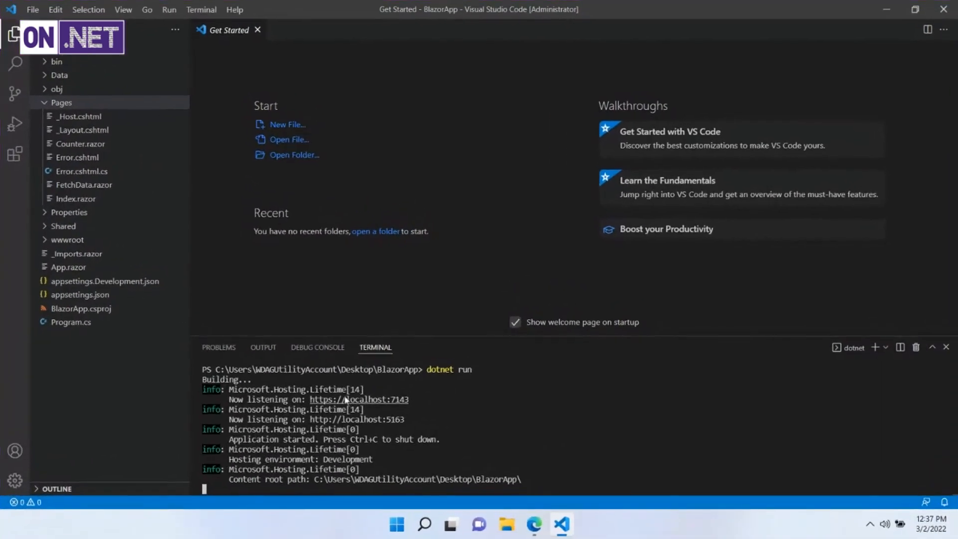
{"action": "left_click", "coordinate": [359, 400]}
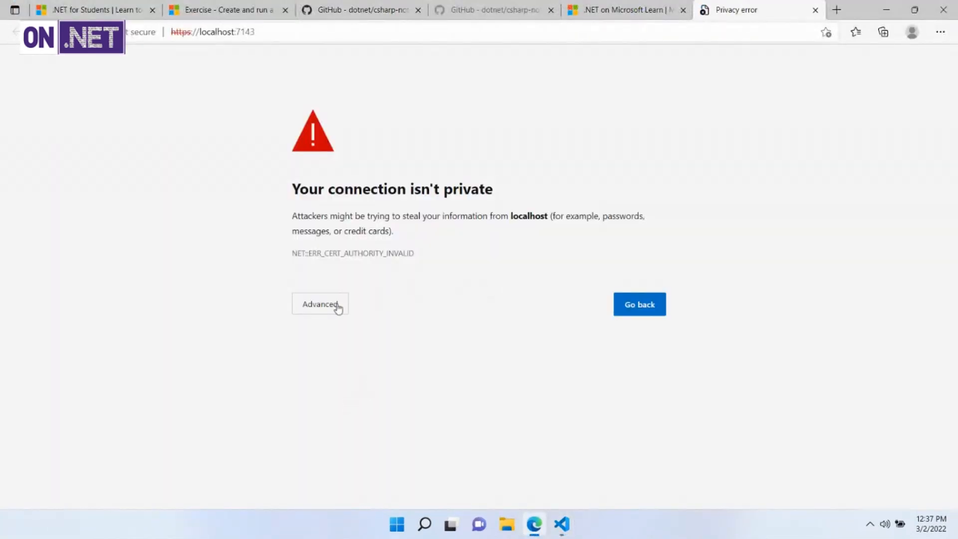
{"action": "left_click", "coordinate": [319, 304]}
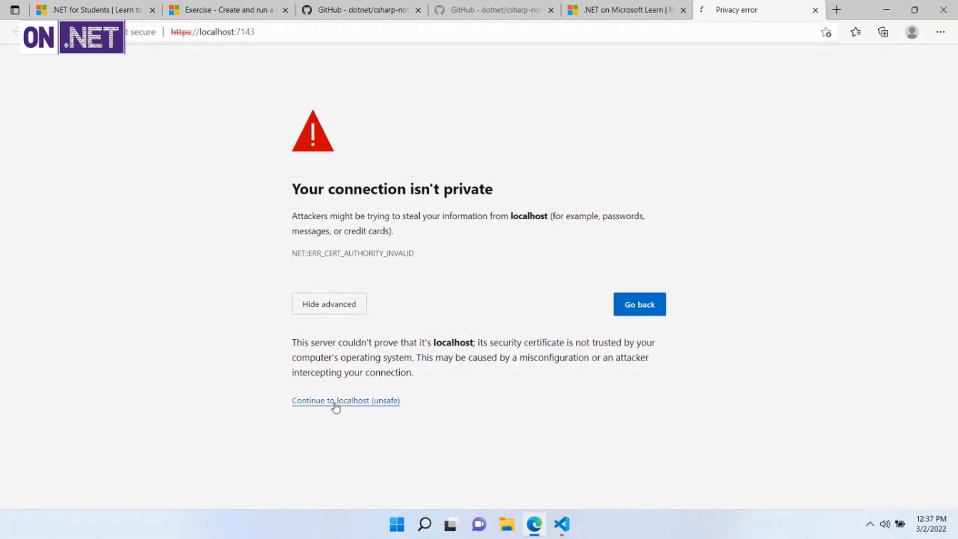
{"action": "left_click", "coordinate": [346, 400]}
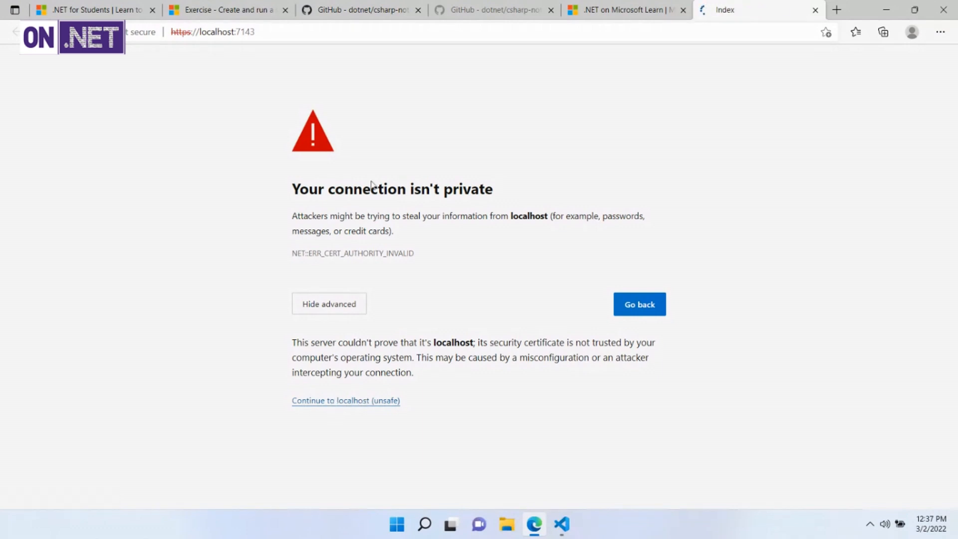
{"action": "left_click", "coordinate": [346, 400]}
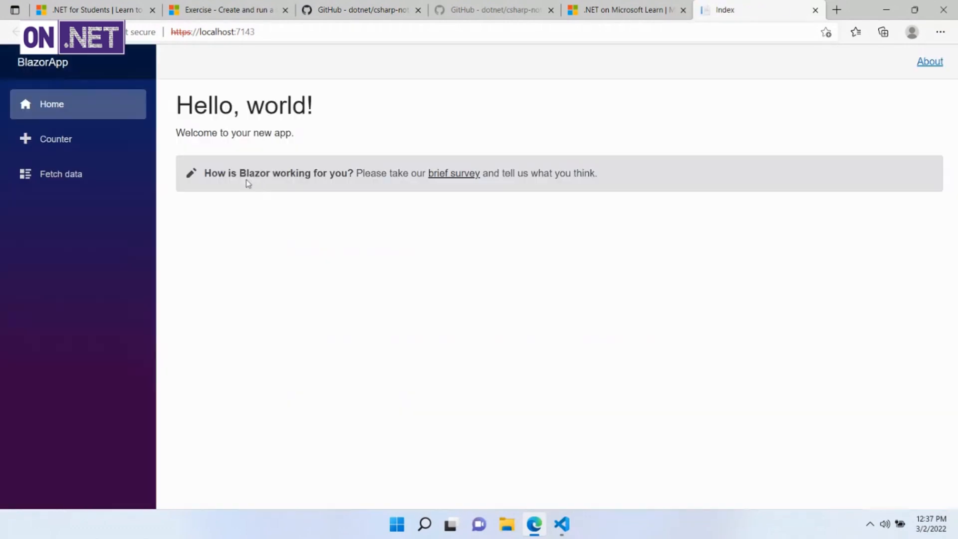
{"action": "mouse_move", "coordinate": [273, 116]}
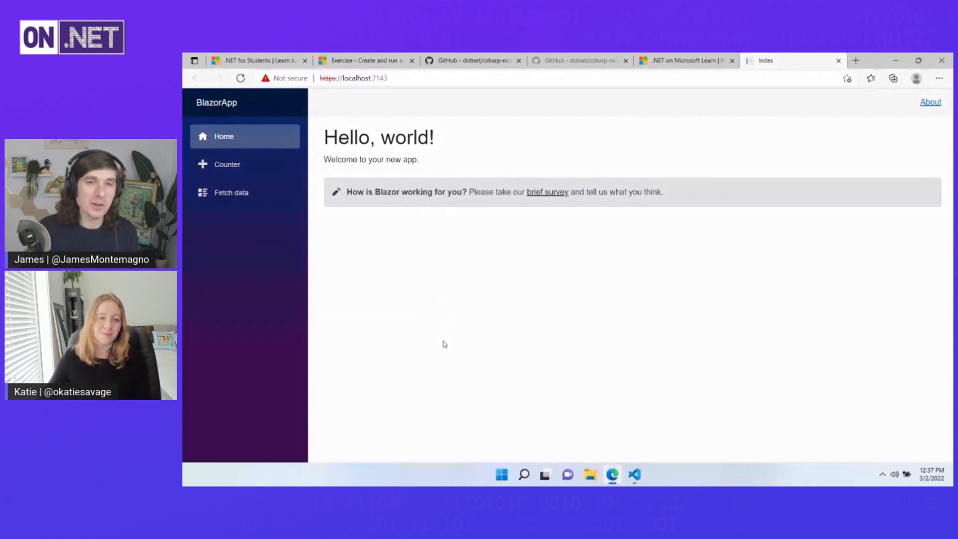
{"action": "left_click", "coordinate": [544, 475]}
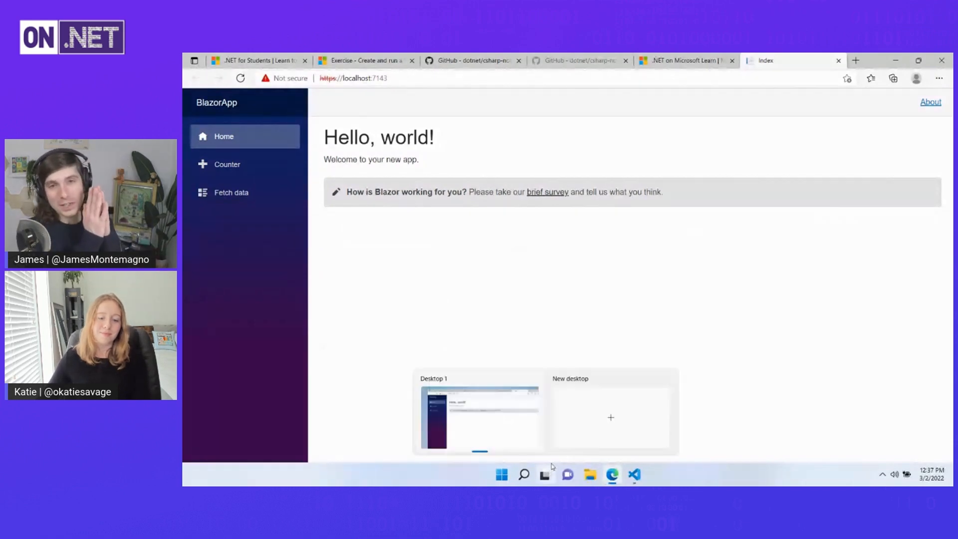